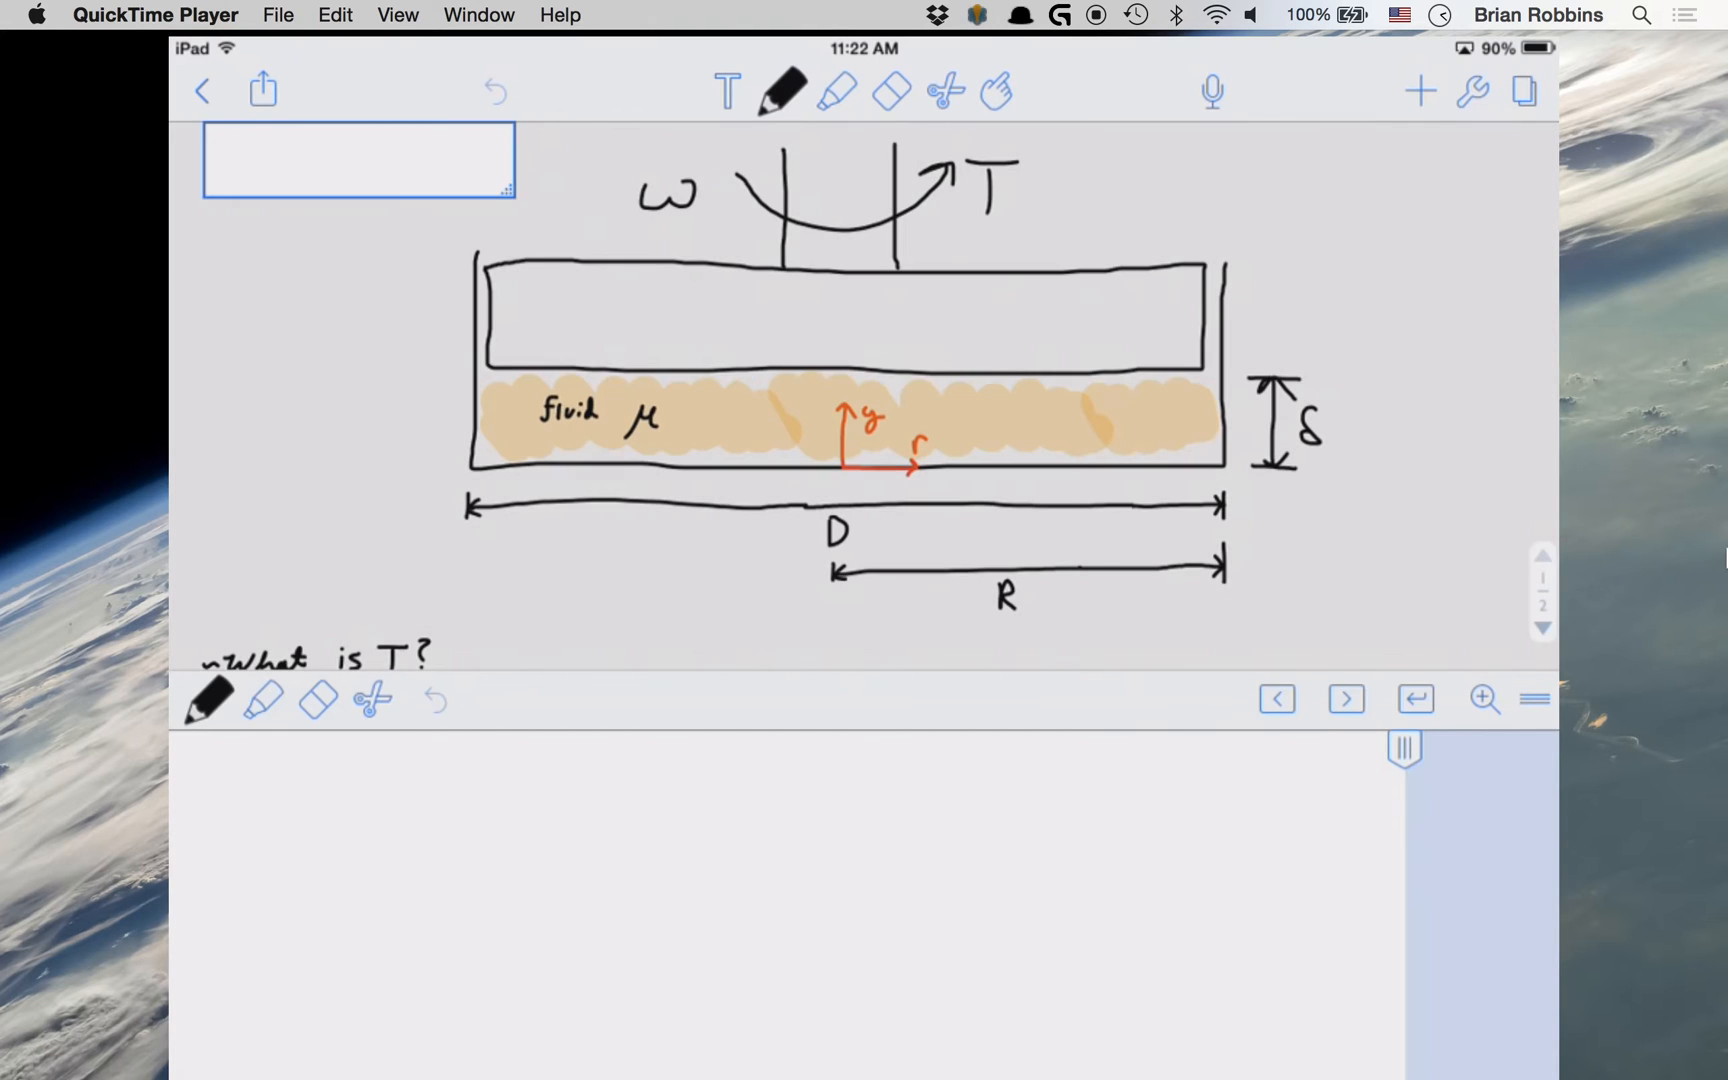
# Step: Handwrite 'Recall, T = r × F' and begin 'so for our problem,' below the question
pyautogui.scroll(-3)
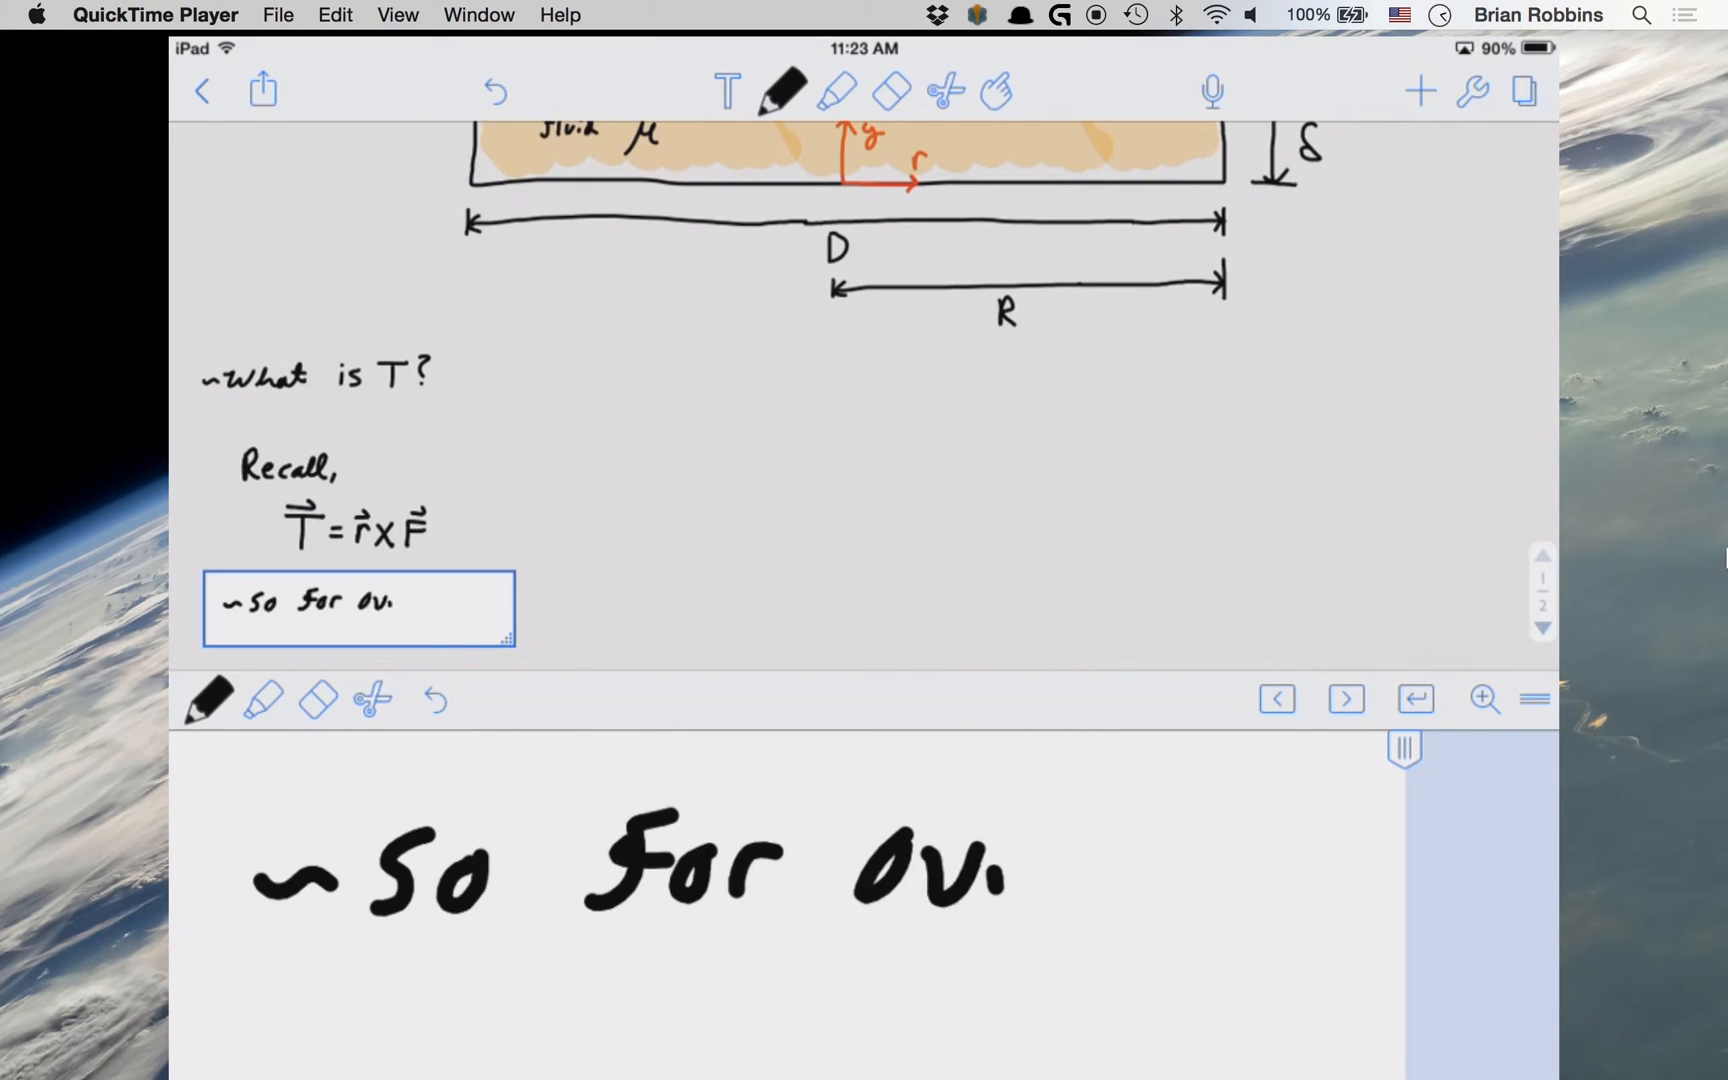
pyautogui.write('ur Problem,')
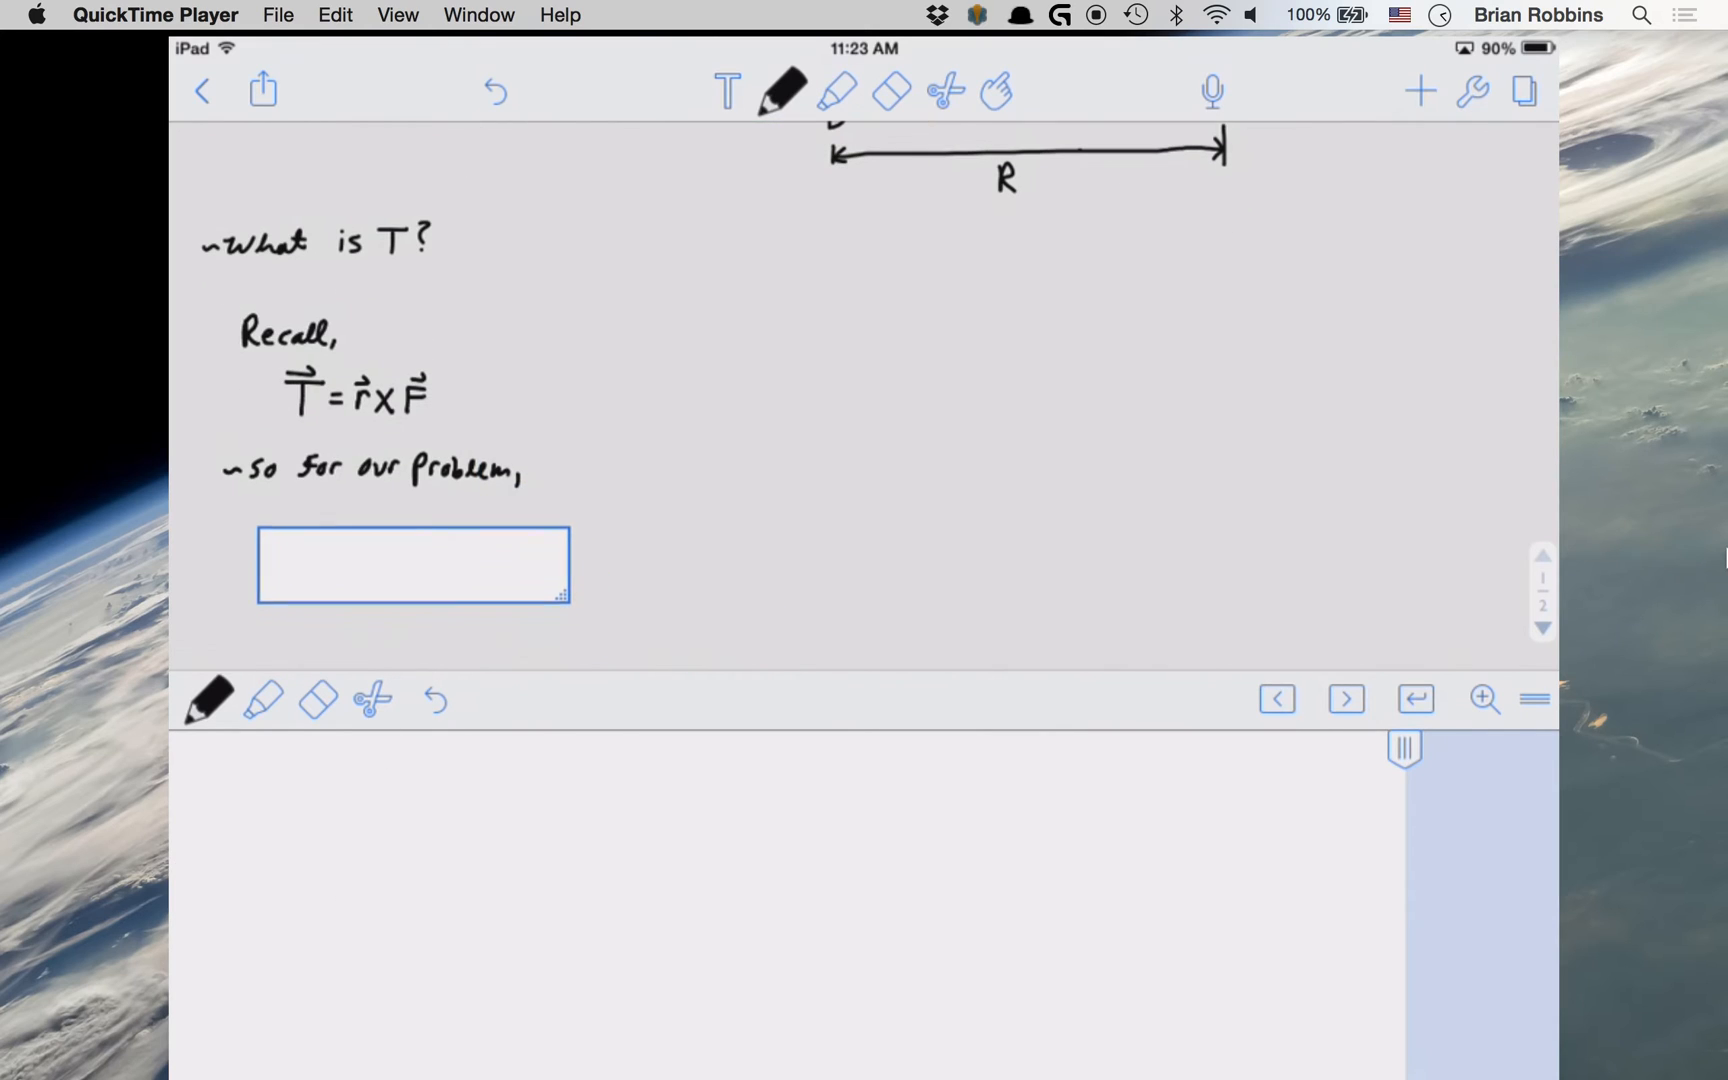
# Step: Handwrite T = rFs ; Fs = τA with a linking arrow, then combine into T = rτA
pyautogui.moveTo(320, 838); pyautogui.dragTo(529, 926)
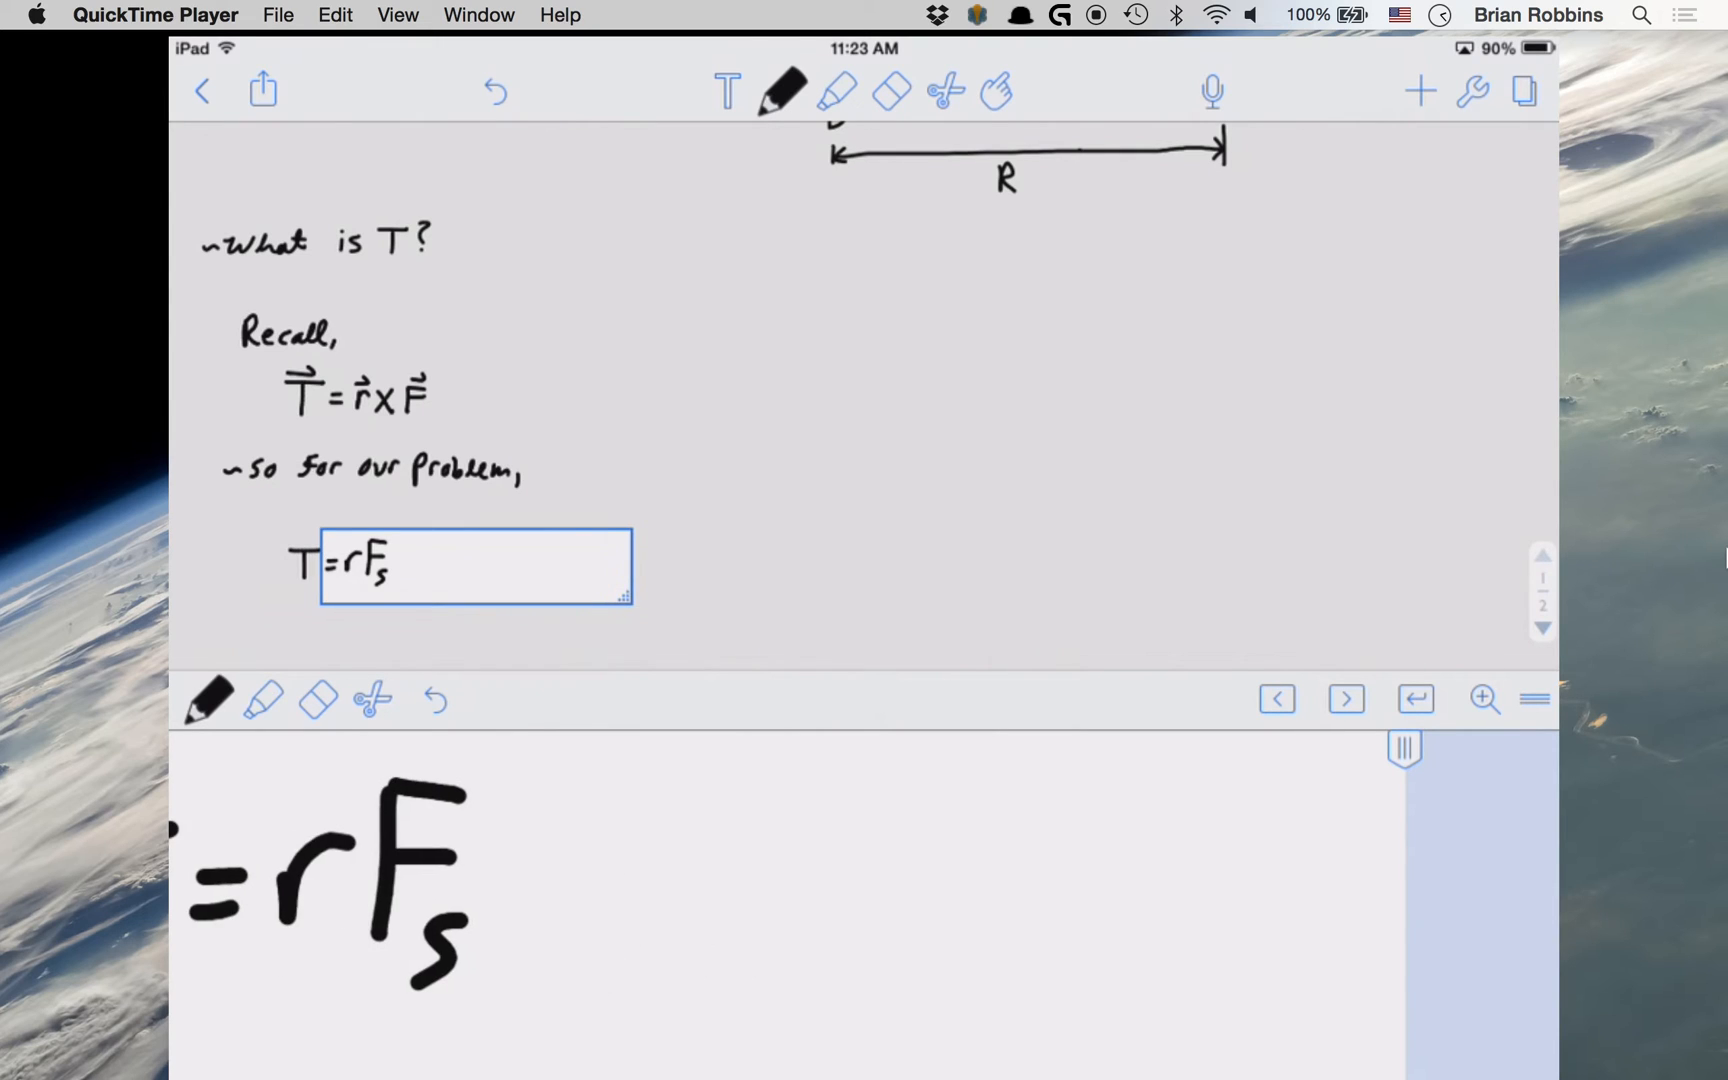
pyautogui.write('; Fs=τ')
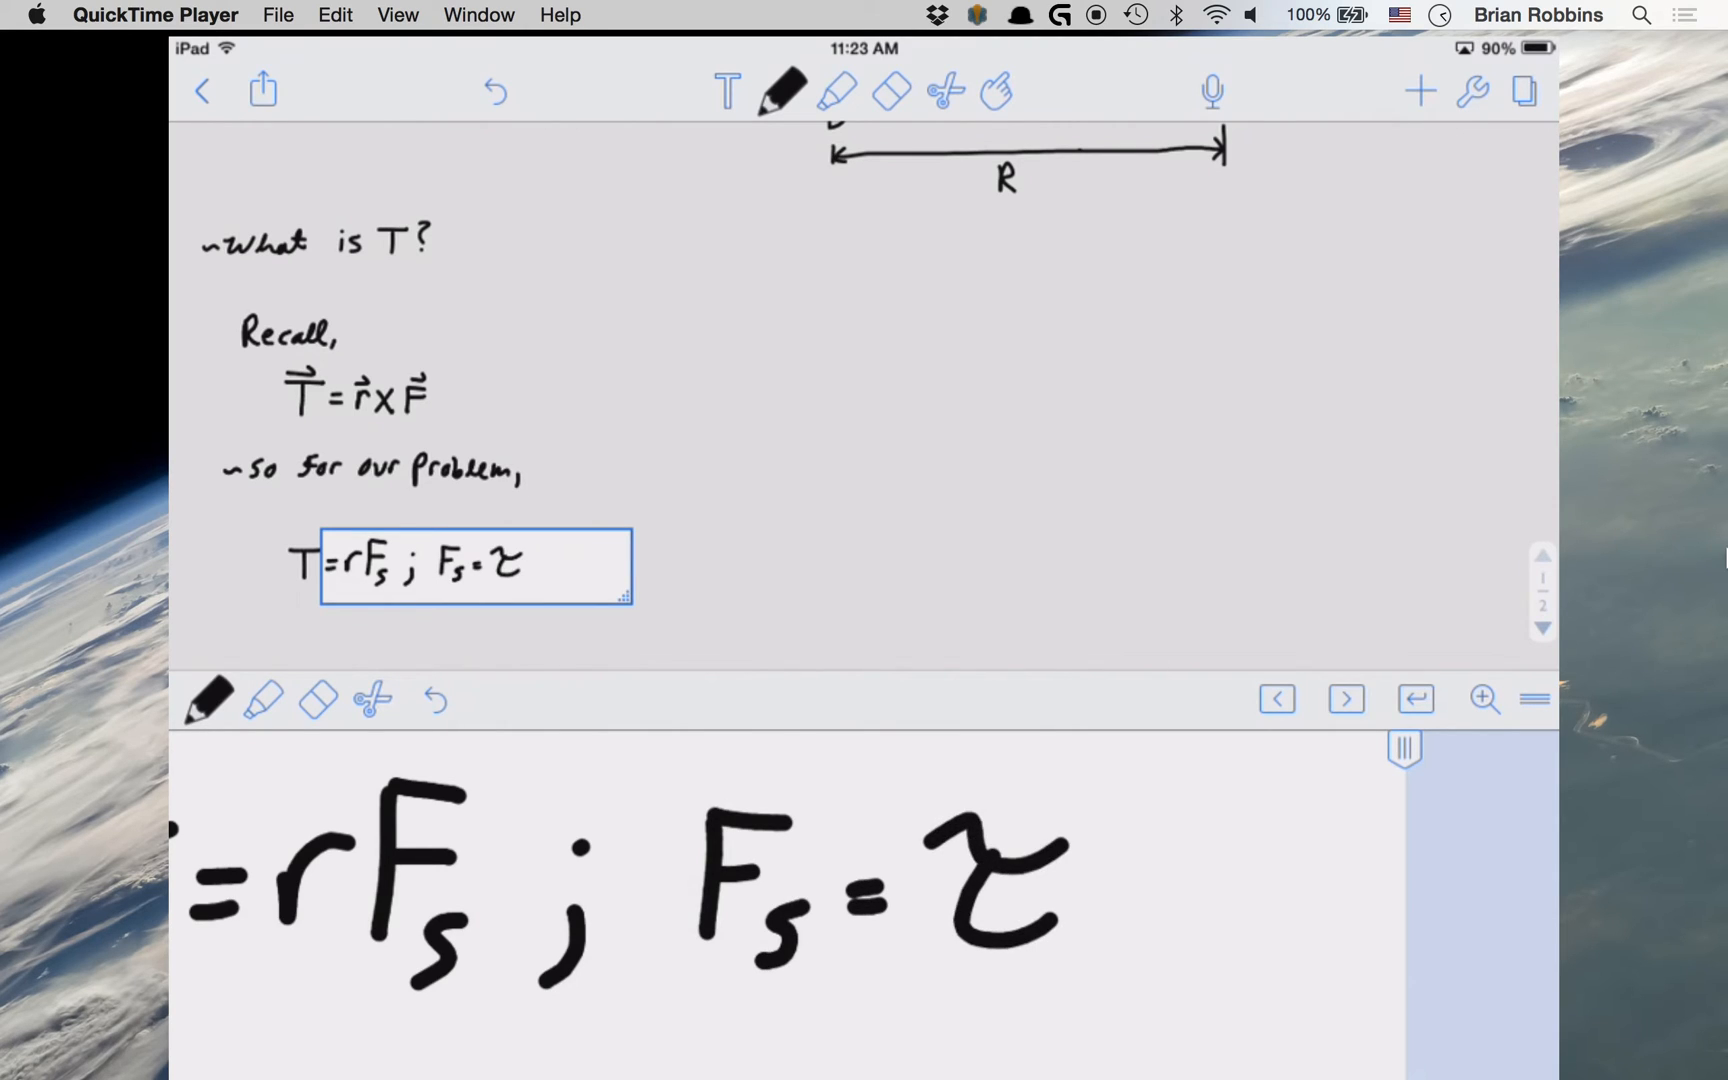
pyautogui.write('A')
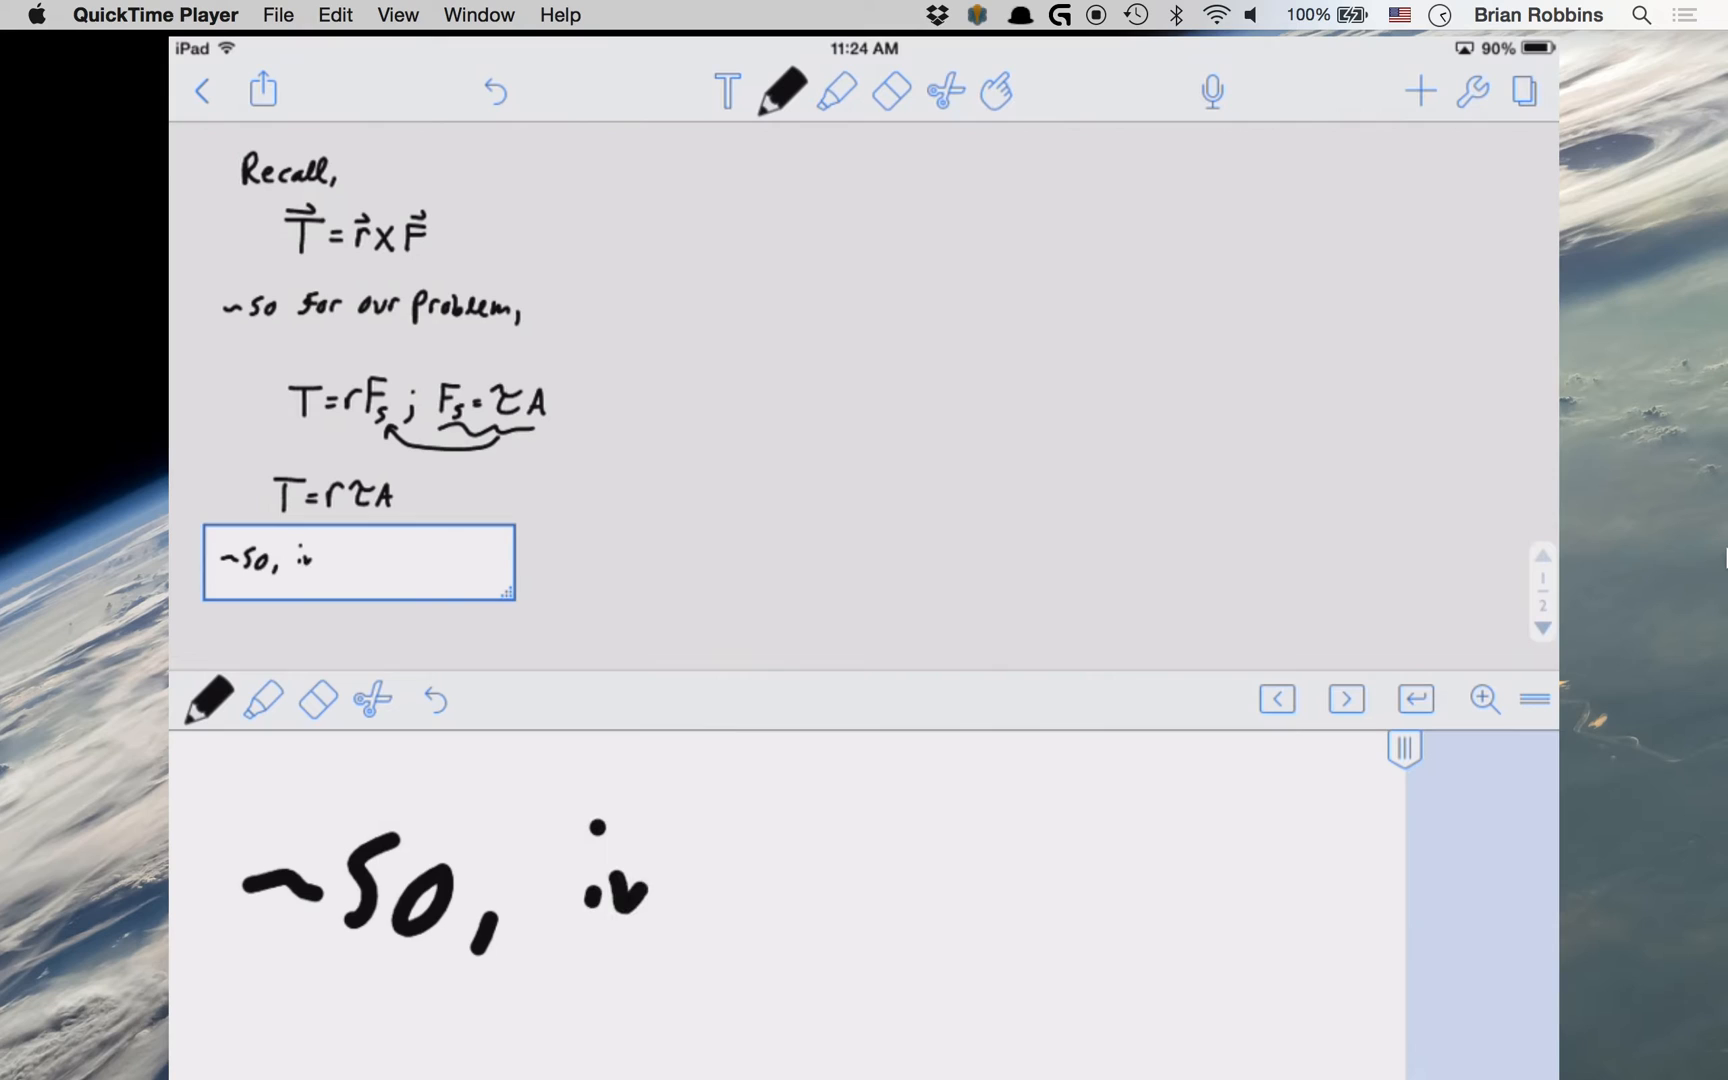
# Step: Handwrite 'so, in differential form, we get:' then dT = rτdA with a squiggle under dA
pyautogui.moveTo(584, 893); pyautogui.dragTo(981, 893)
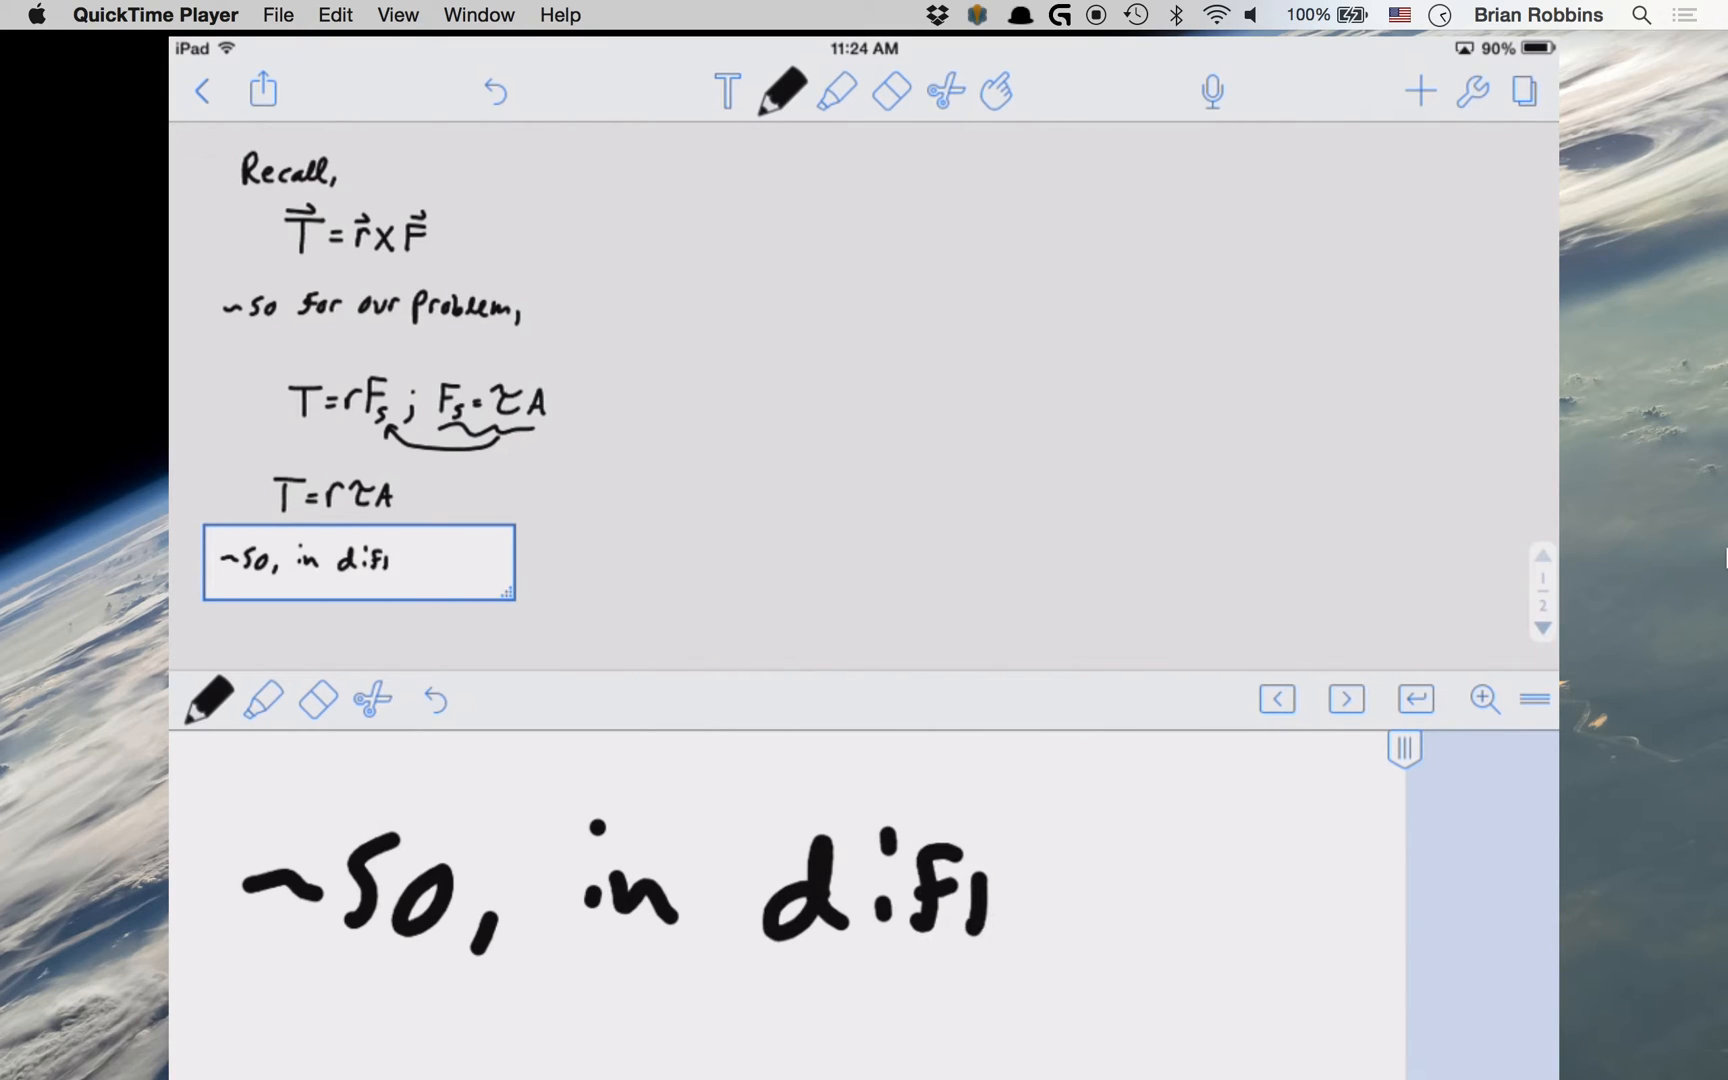
pyautogui.write('feren')
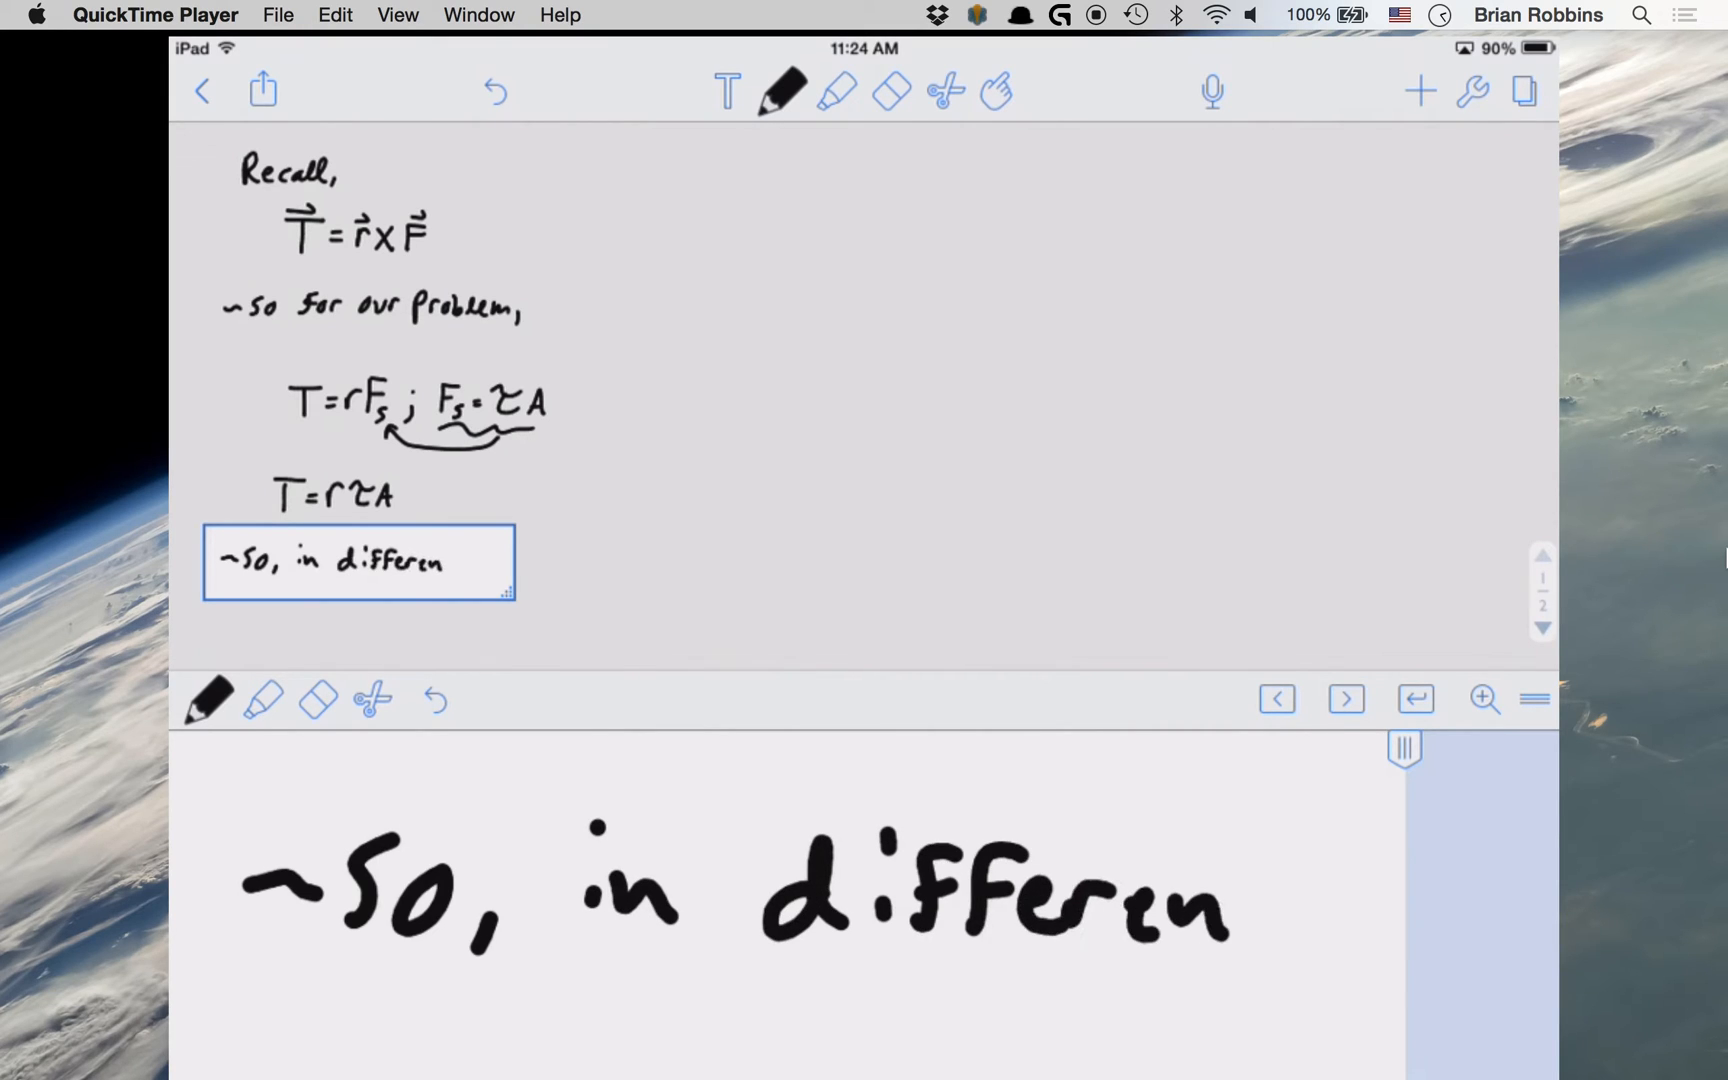
pyautogui.write('ferential')
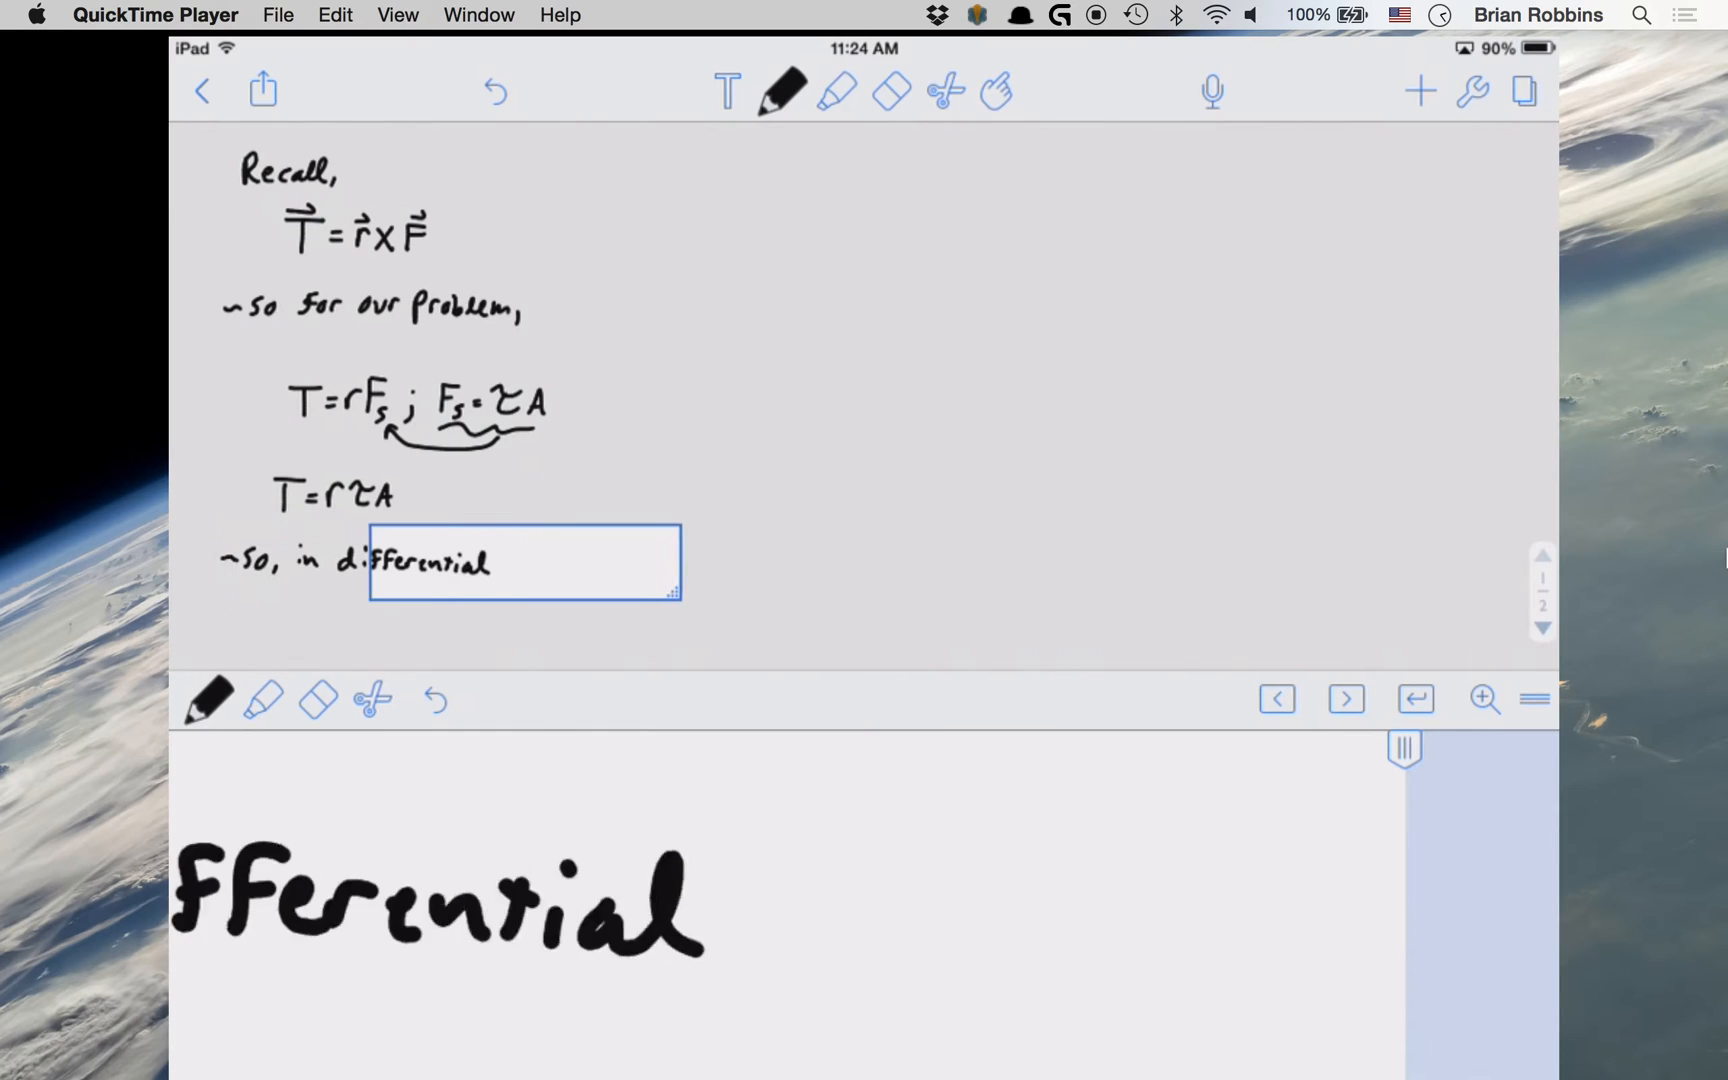
pyautogui.write('forv')
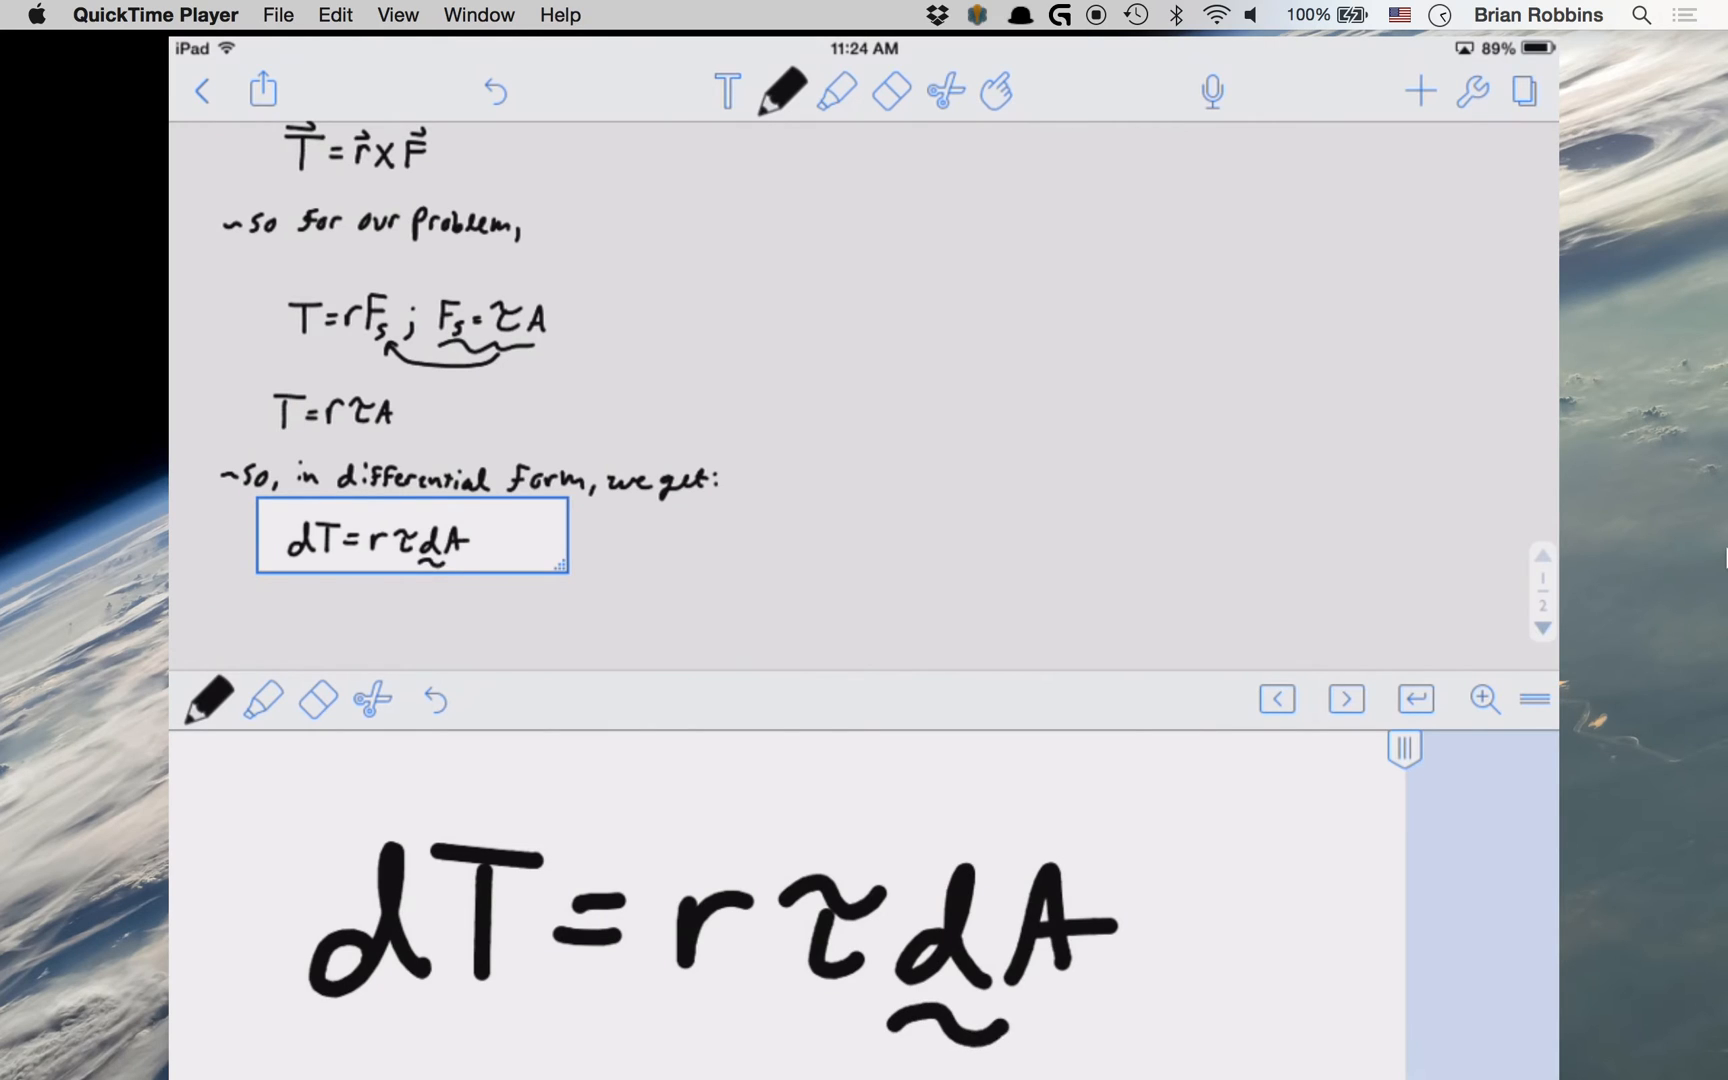
# Step: Handwrite 'What is dA?' on the next line, followed by A = πr²
pyautogui.moveTo(893, 1019); pyautogui.dragTo(1058, 1019)
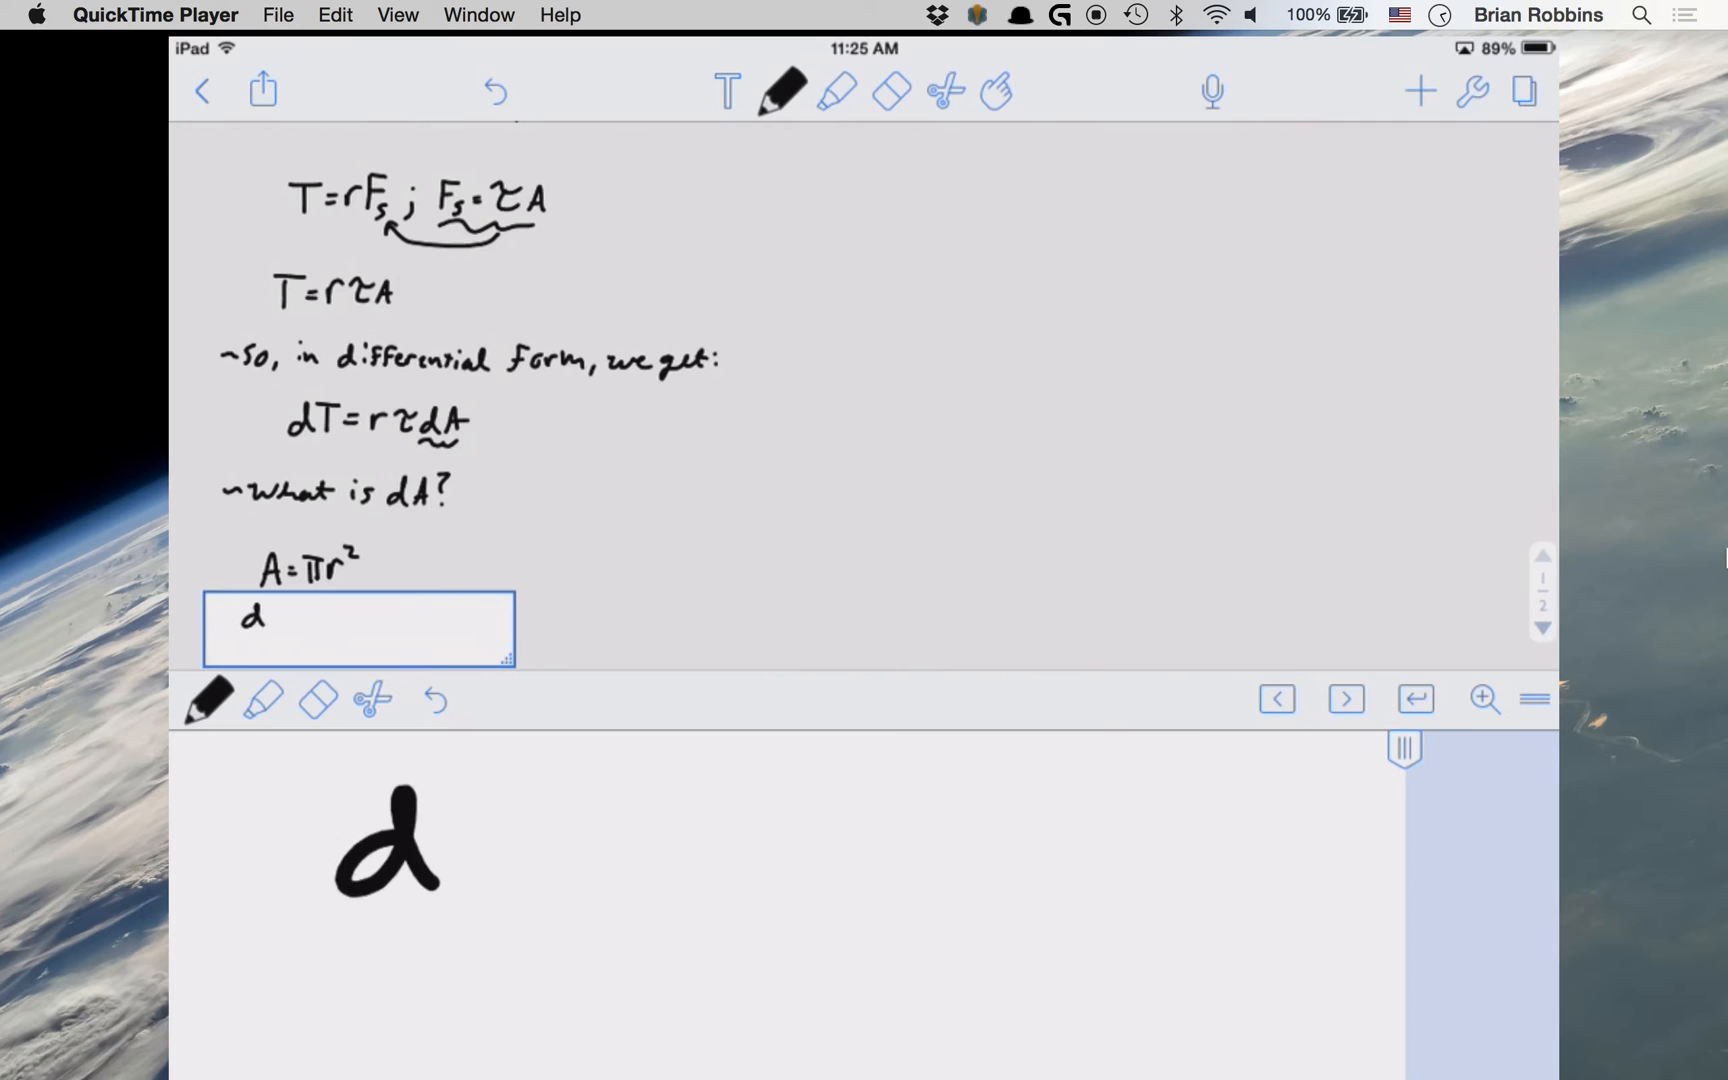
# Step: Handwrite d(A)/dr = 2πr and dA = 2πrdr, then arrow it back to dA in dT = rτdA
pyautogui.write('(A)')
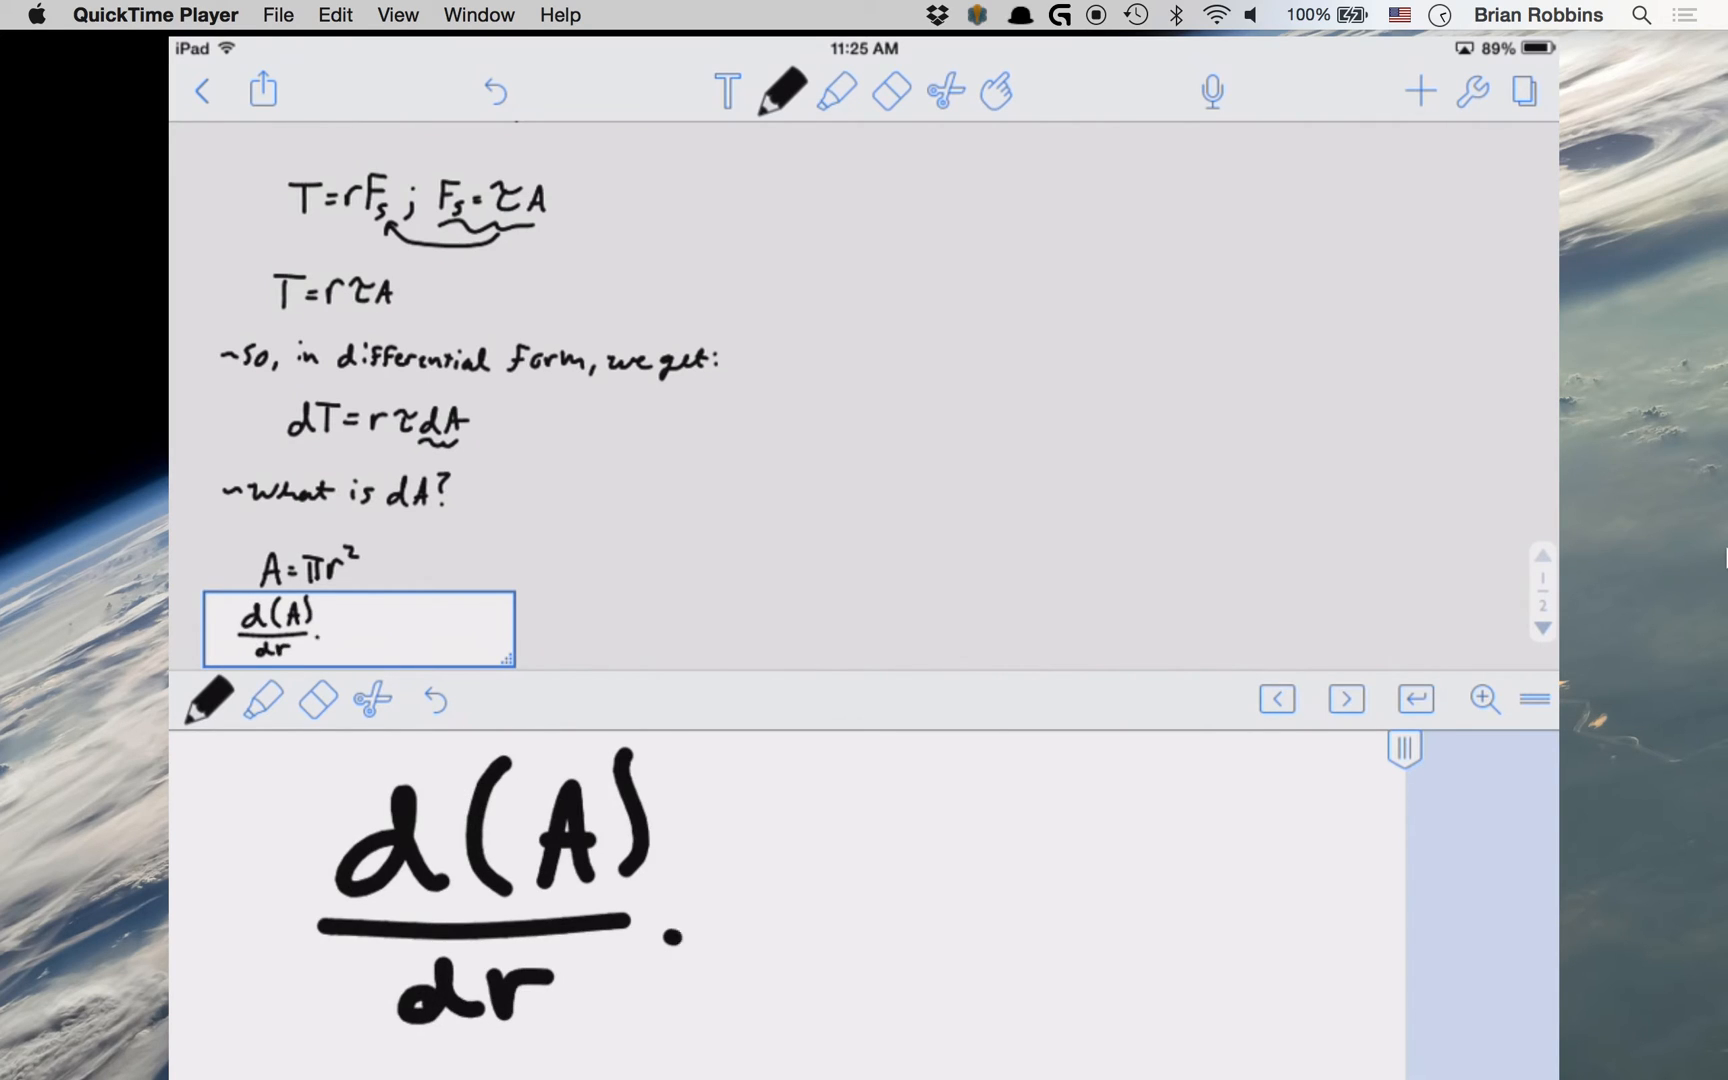
pyautogui.moveTo(705, 893); pyautogui.dragTo(882, 816)
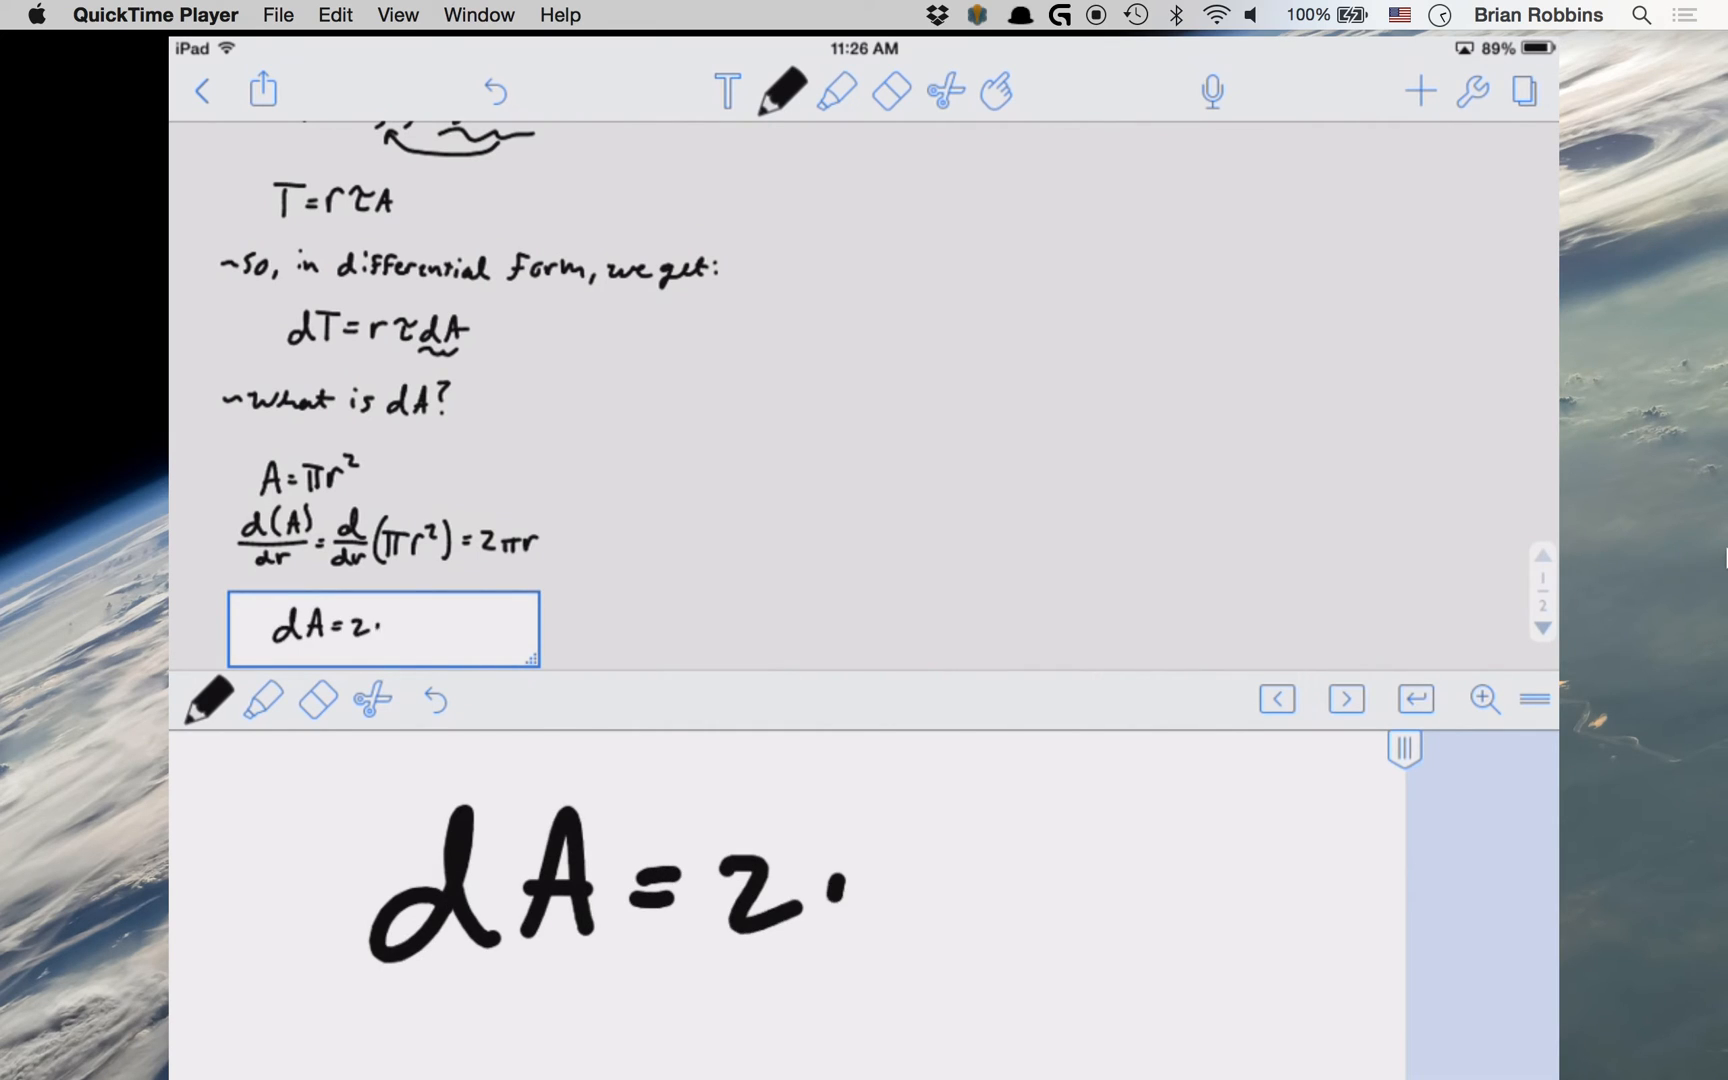
pyautogui.moveTo(838, 882); pyautogui.dragTo(1069, 882)
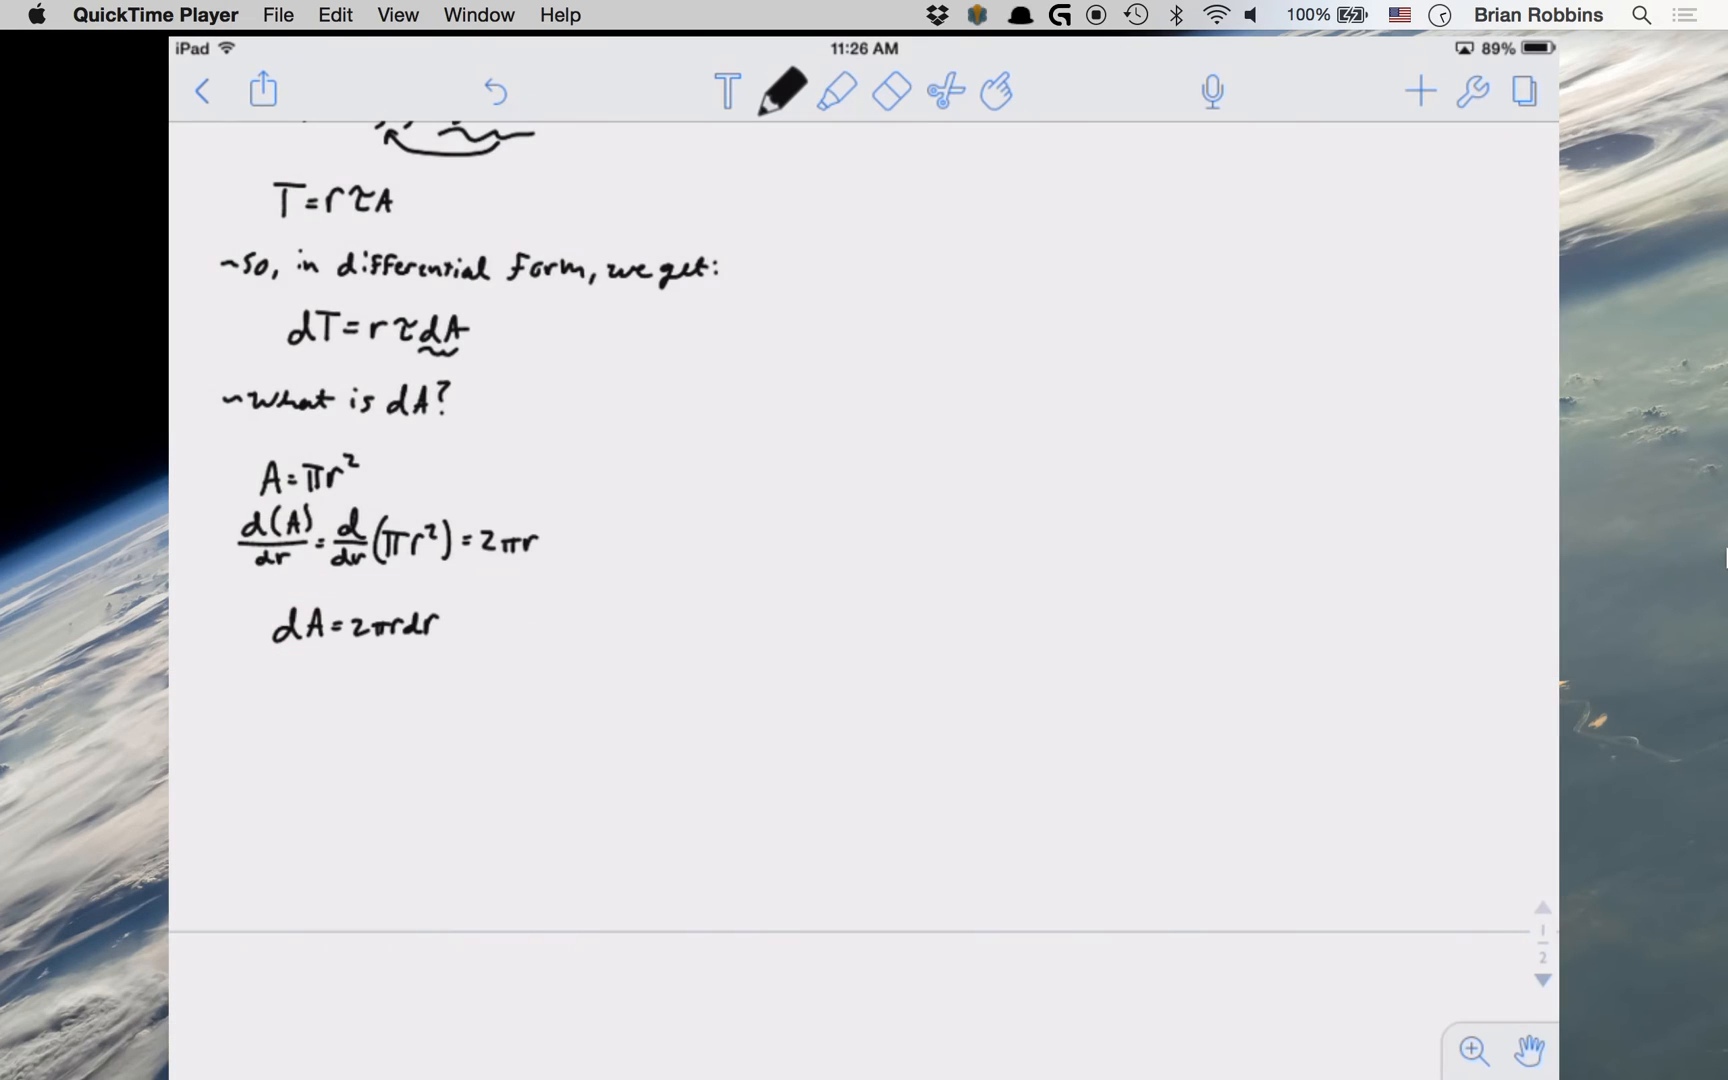
pyautogui.moveTo(452, 623); pyautogui.dragTo(612, 568)
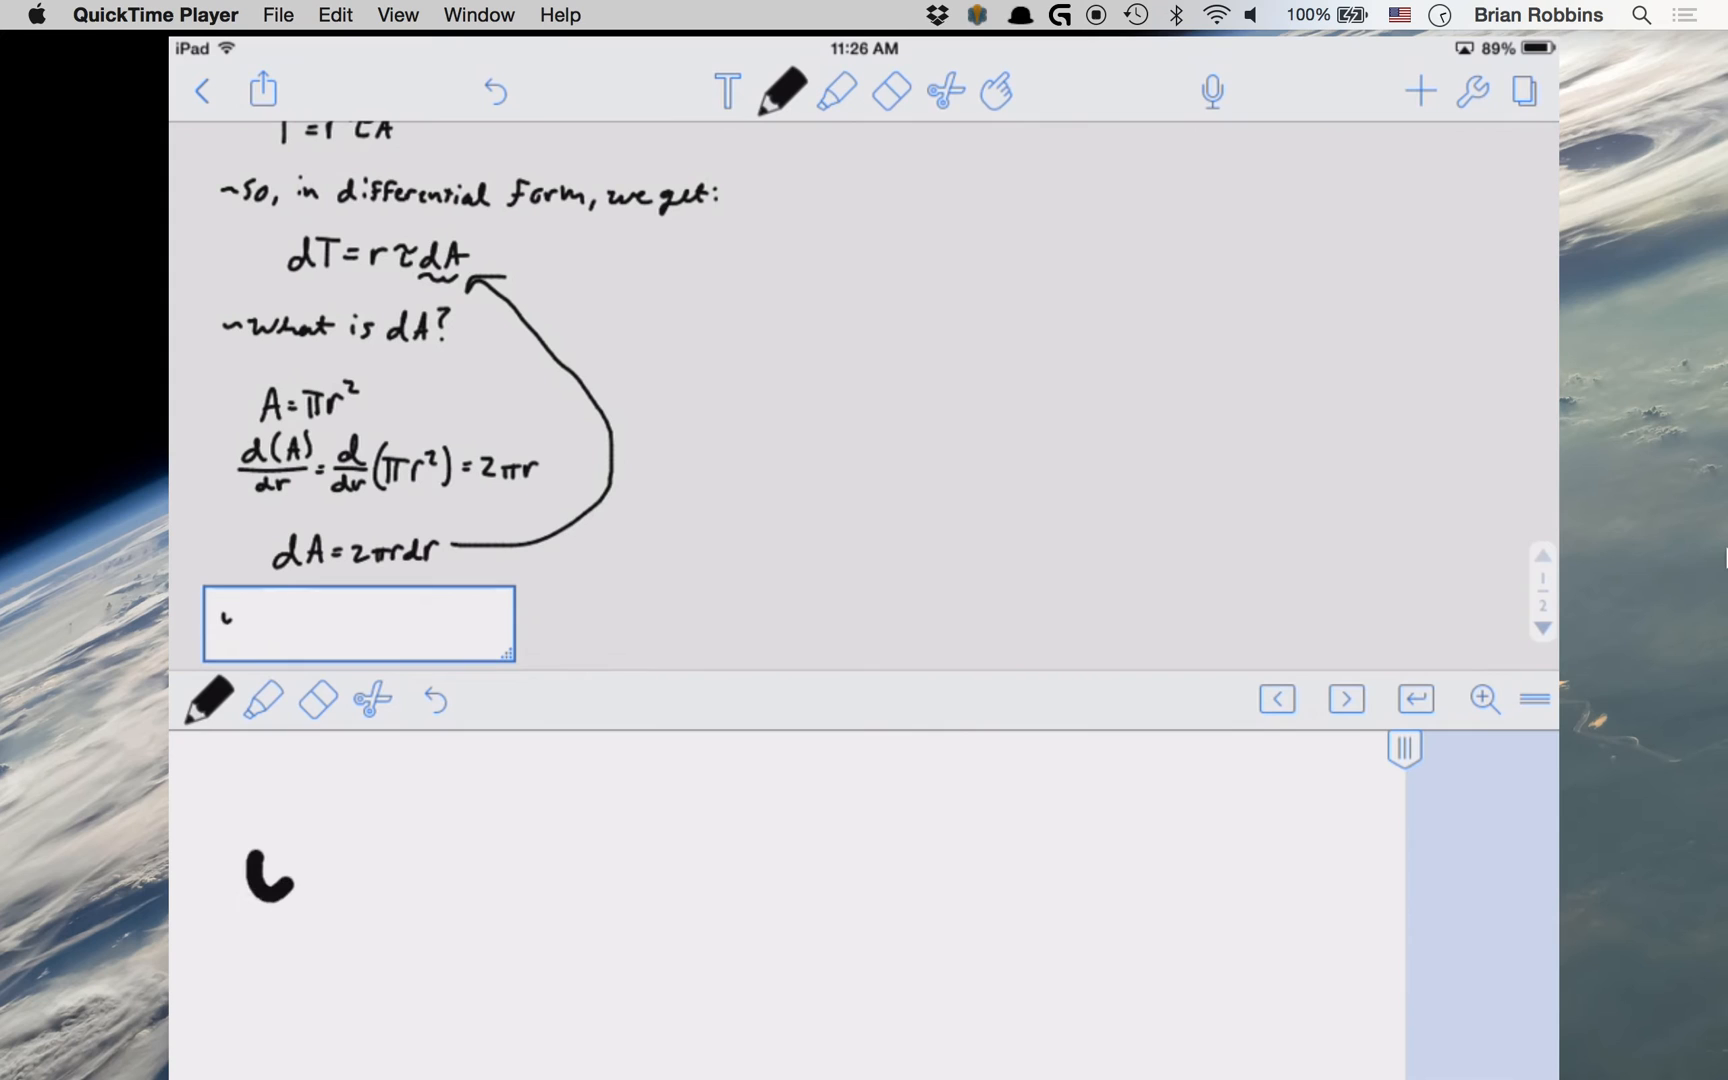
# Step: Handwrite 'Then, dT = rτ(2πrdr) = 2πr²τdr' and begin 'we know,' τ = μ du/dy
pyautogui.moveTo(253, 882); pyautogui.dragTo(661, 904)
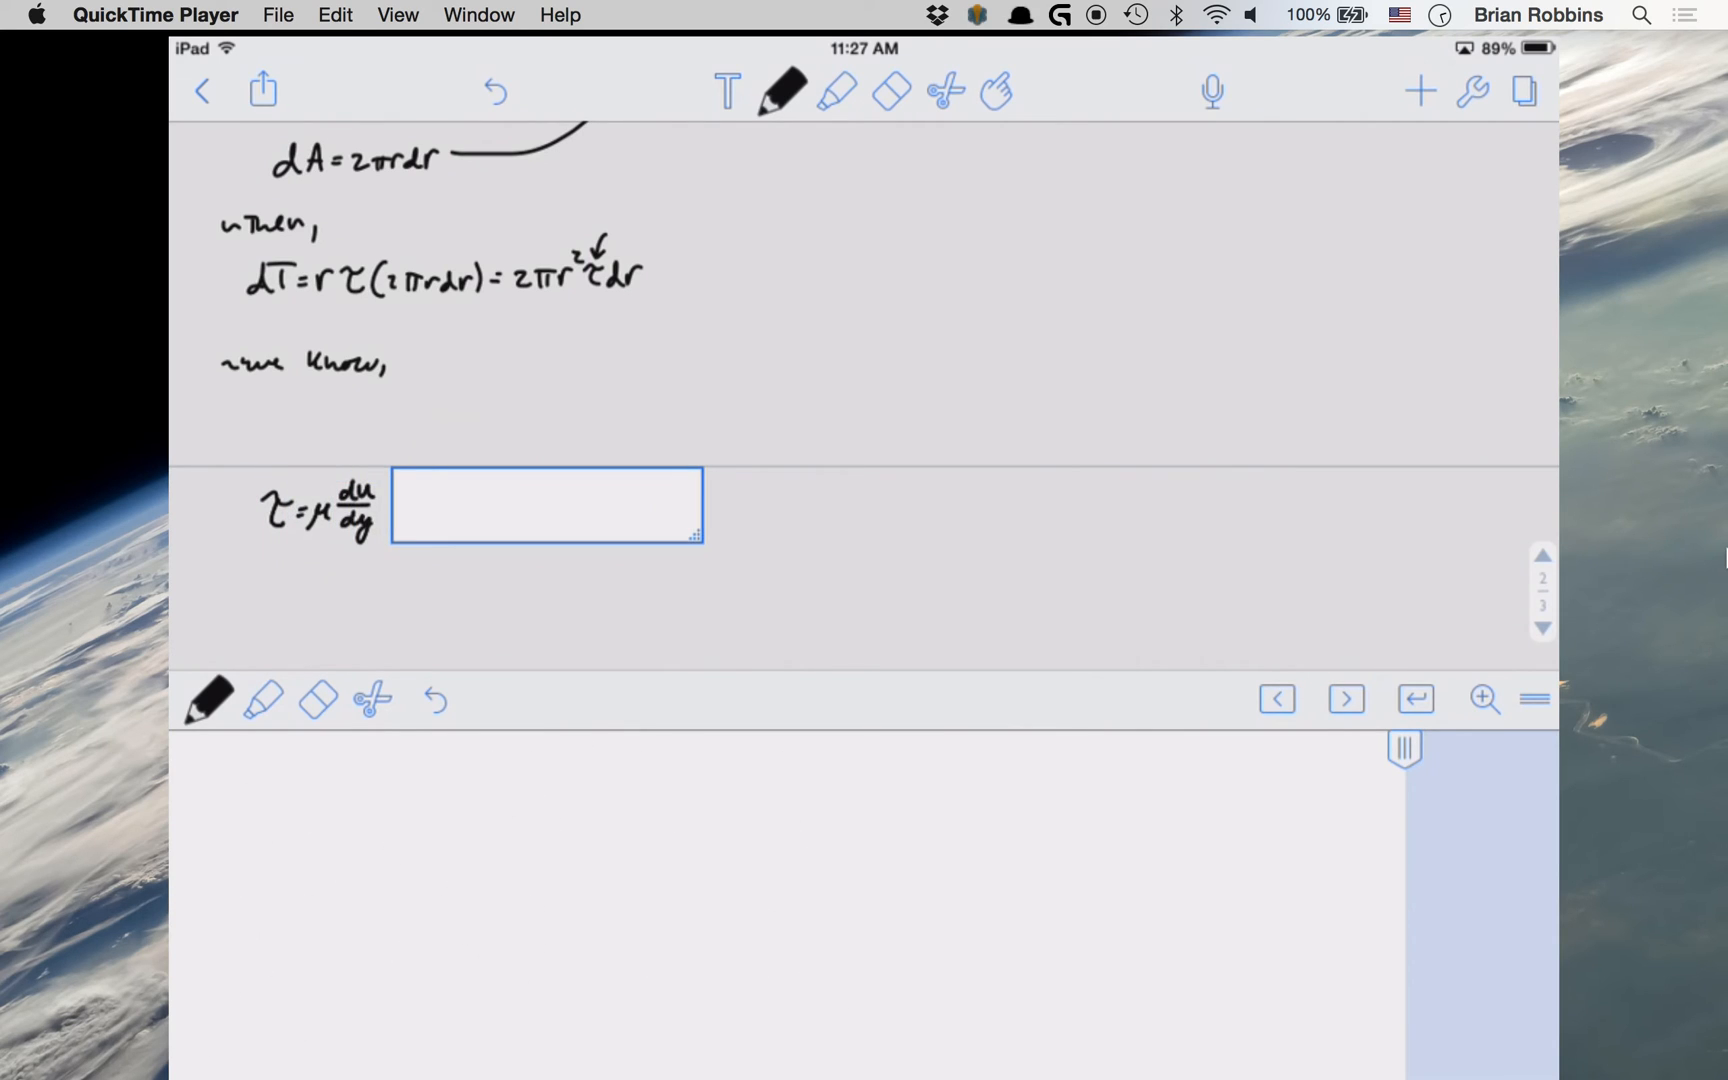
# Step: Sketch the plate velocity profile with gap δ and V = rω, giving du/dy = rω/δ
pyautogui.write('L')
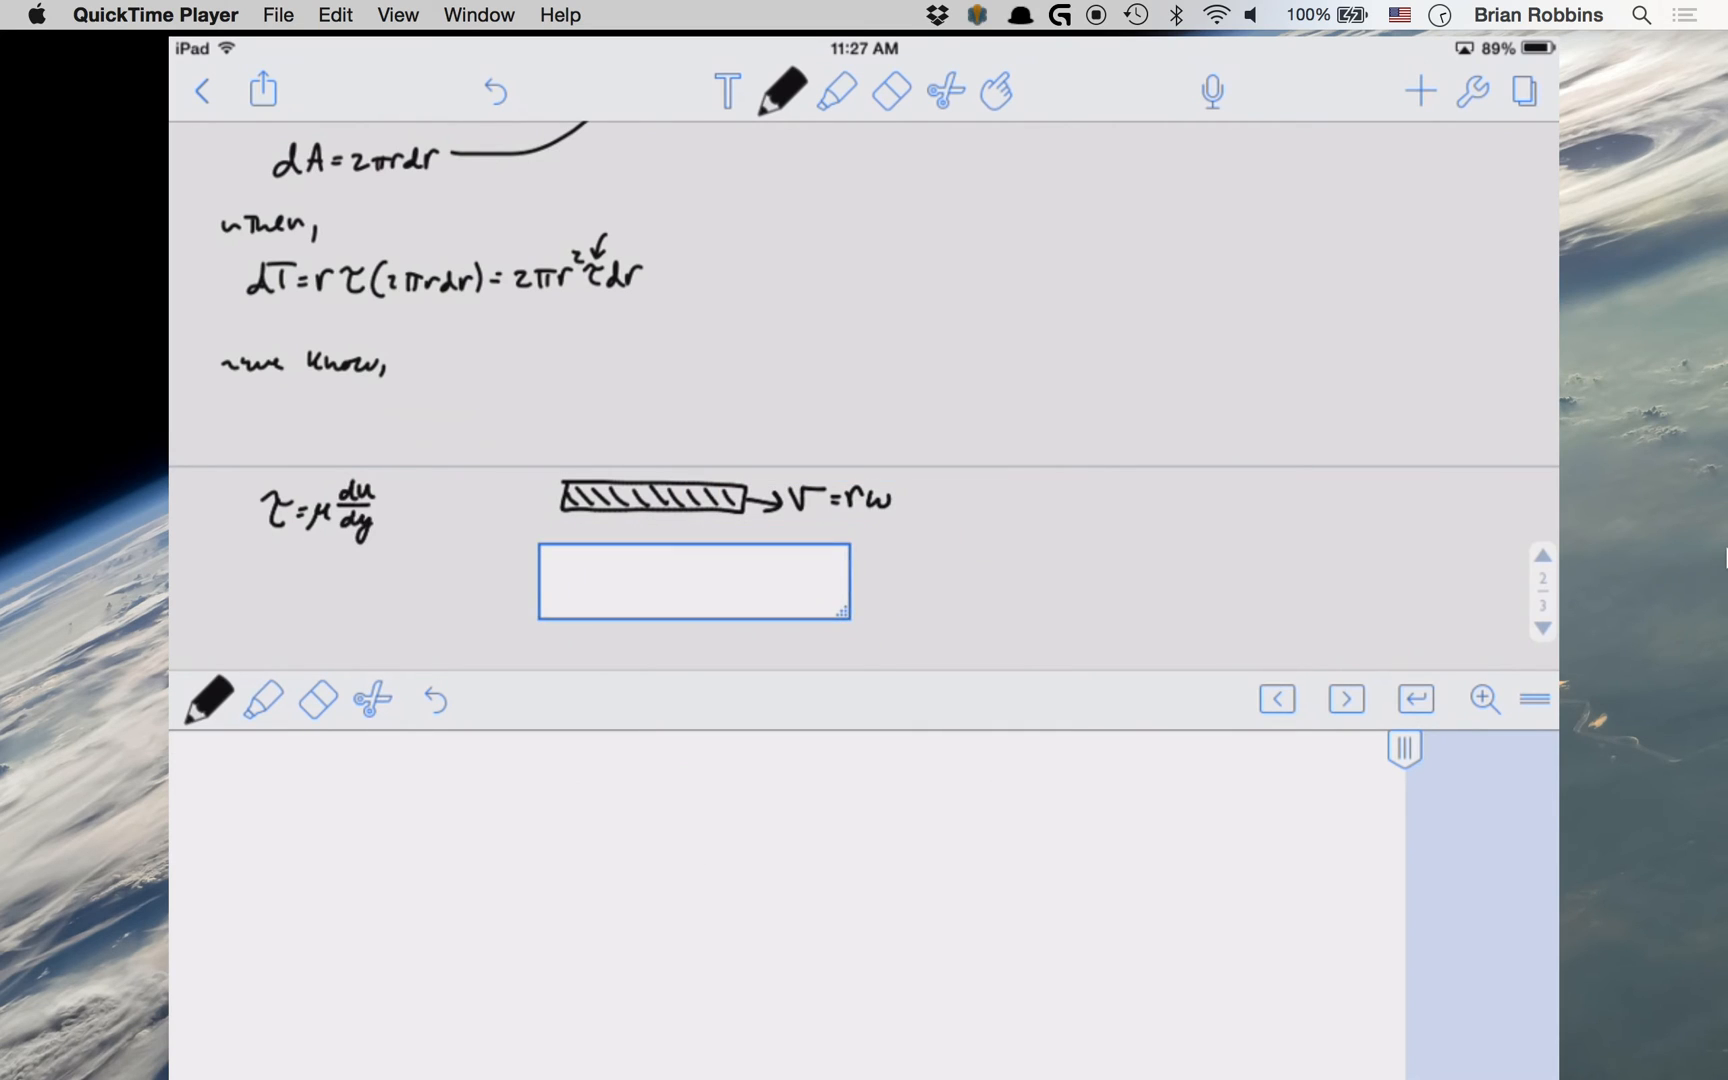
pyautogui.moveTo(386, 997); pyautogui.dragTo(926, 975)
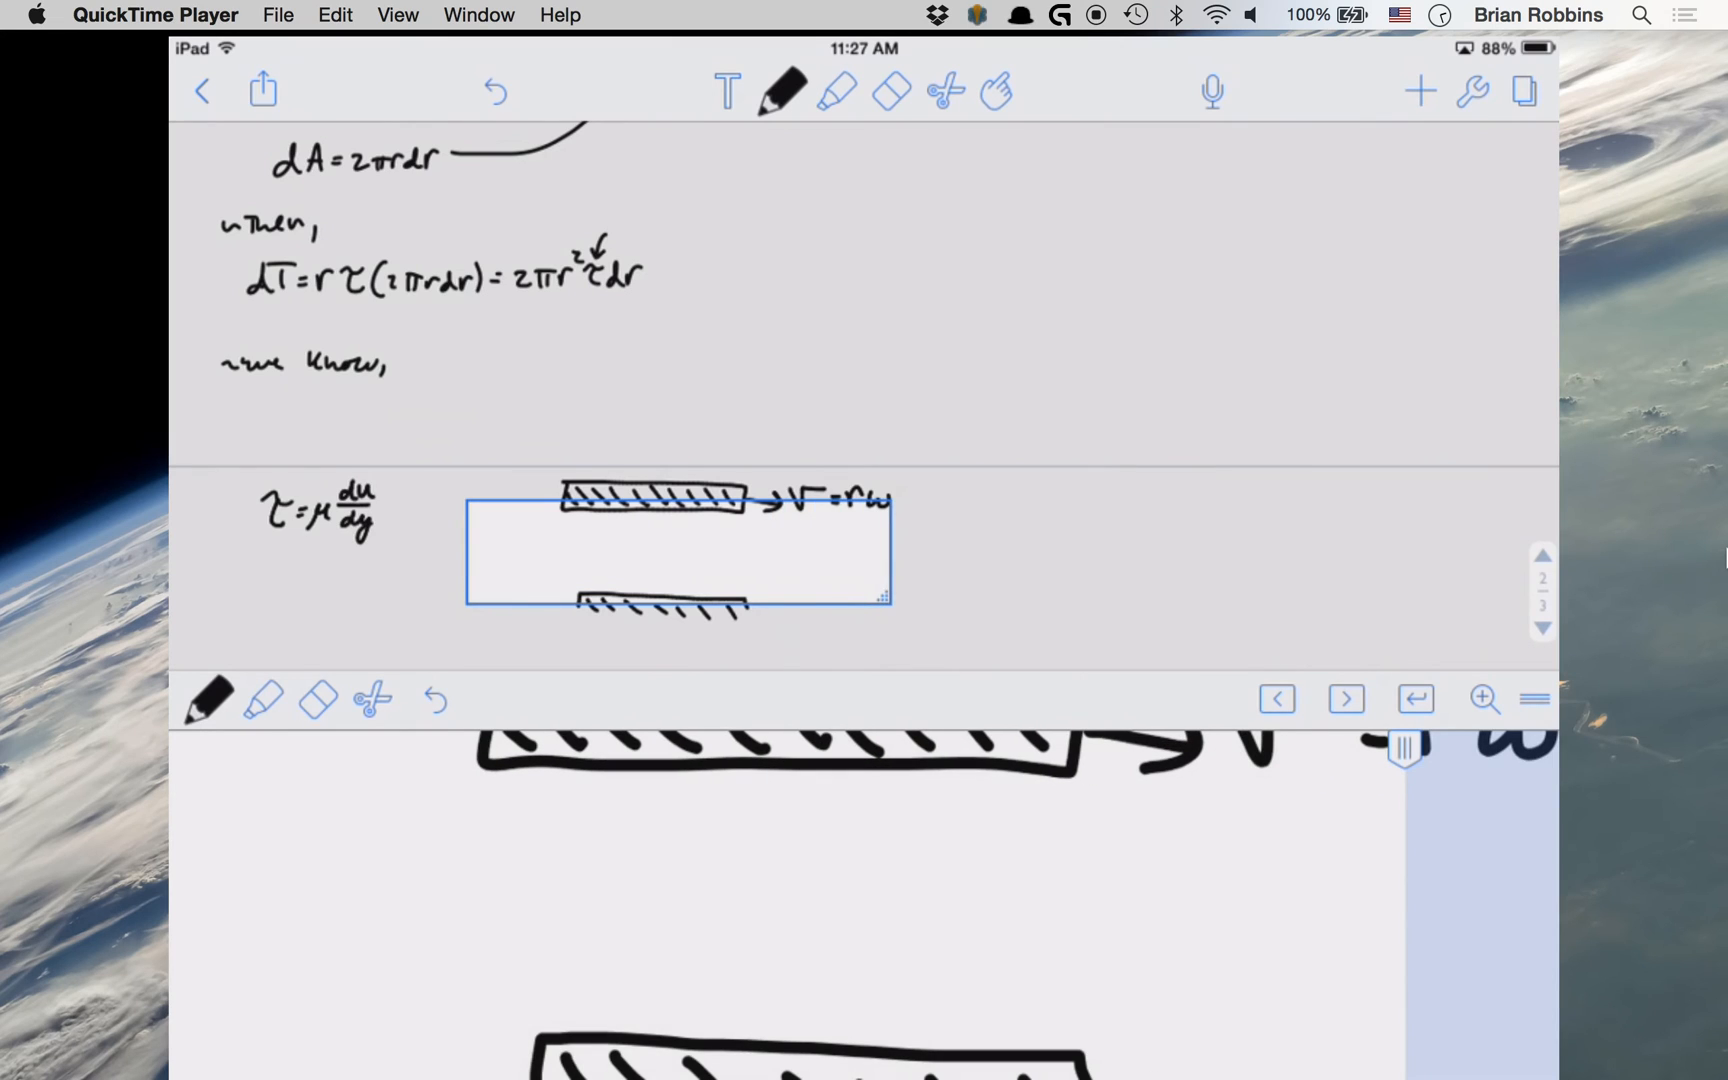
pyautogui.moveTo(551, 595); pyautogui.dragTo(551, 518)
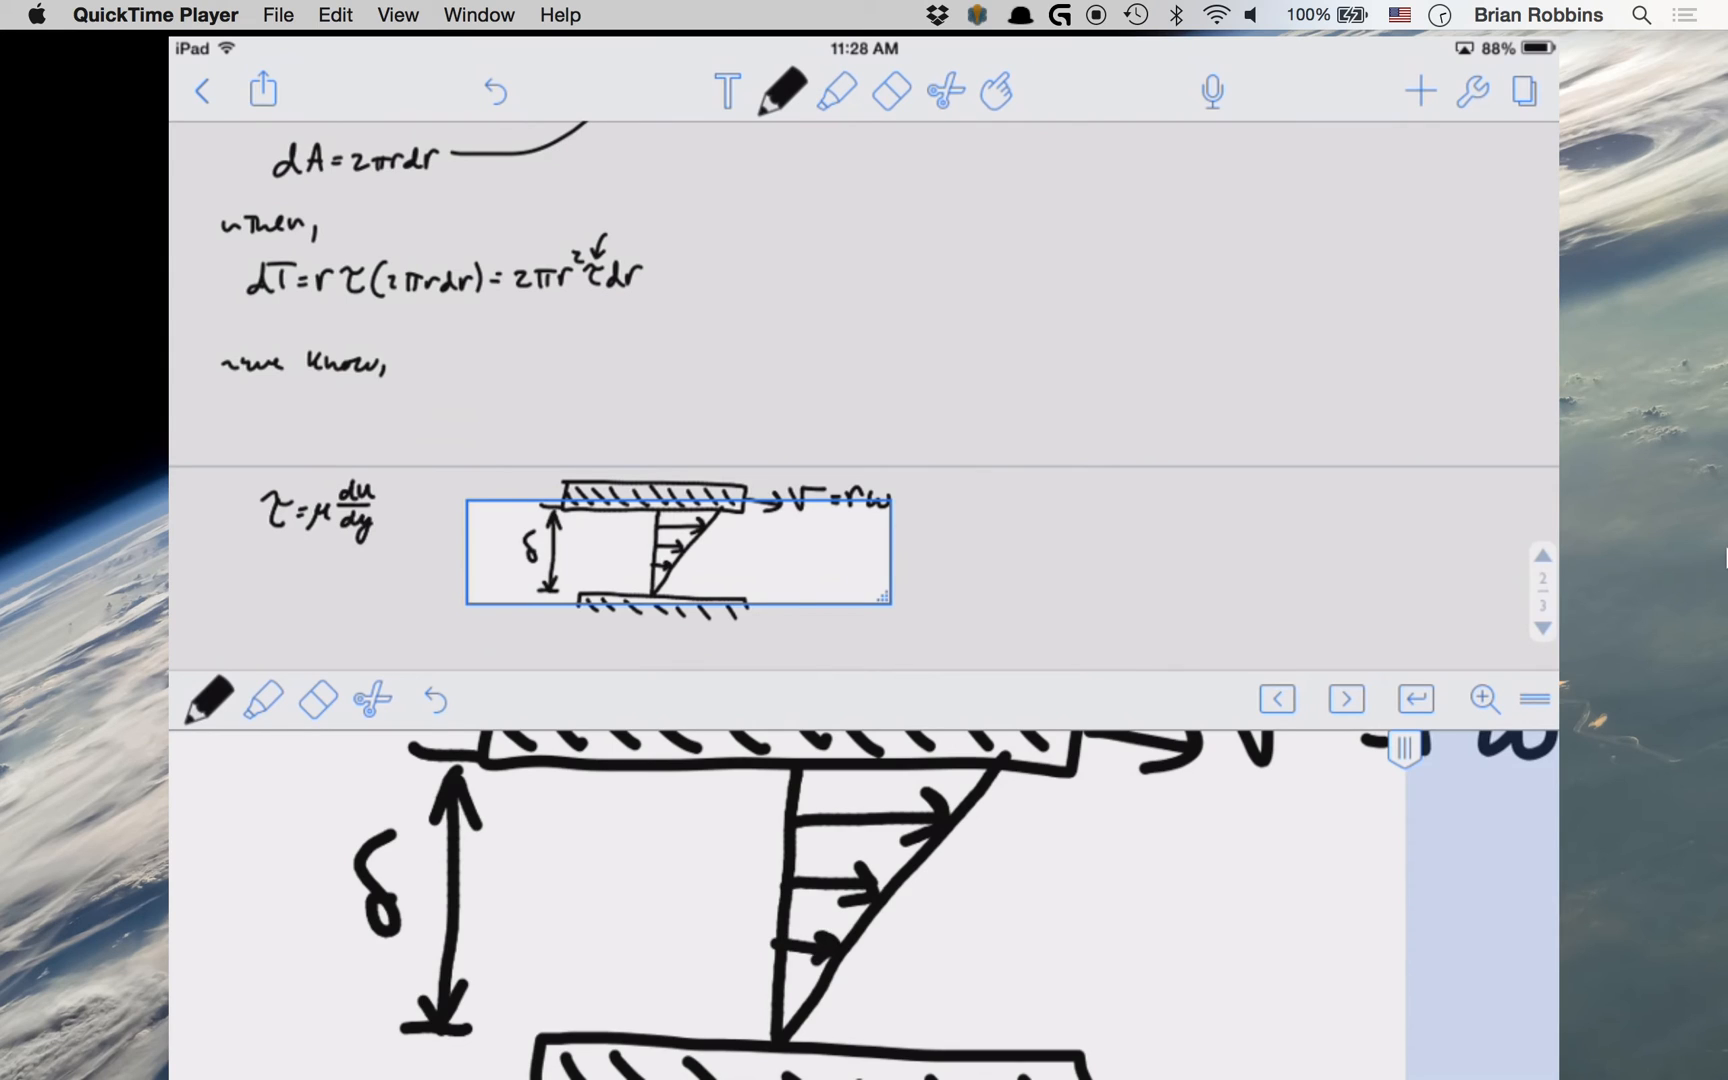
pyautogui.moveTo(617, 584); pyautogui.dragTo(628, 562)
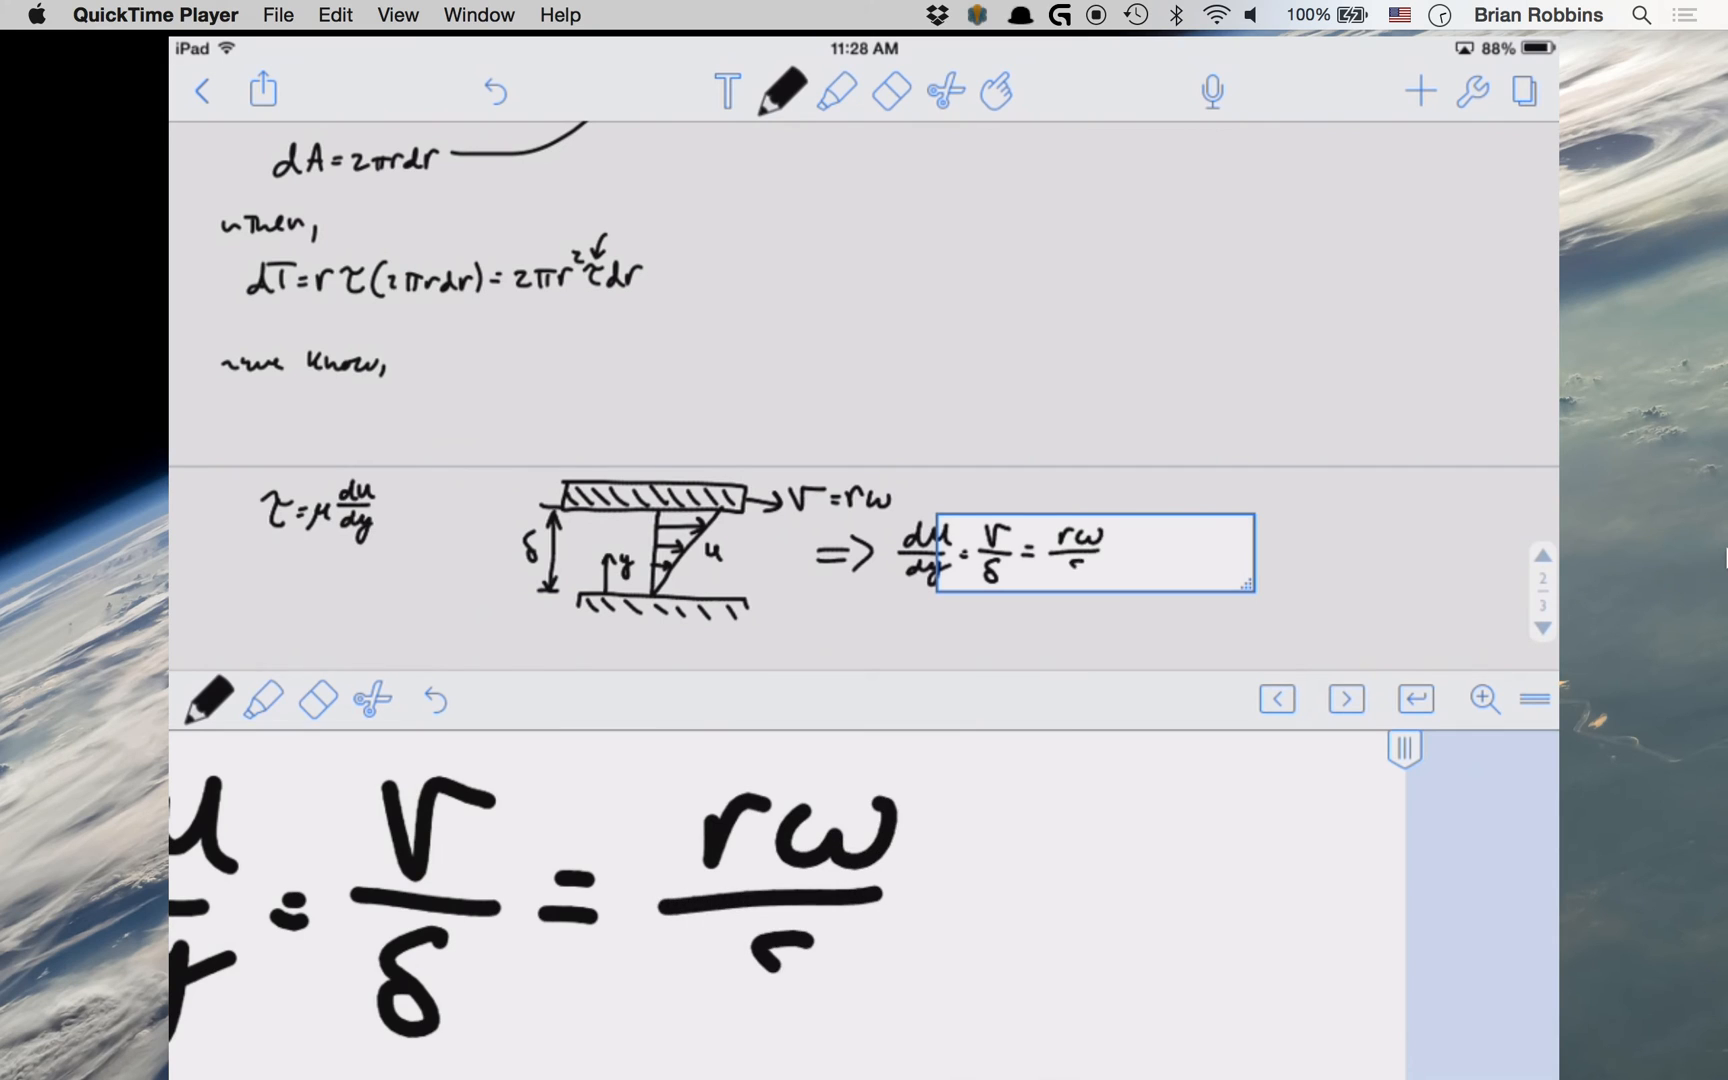
pyautogui.click(1080, 568)
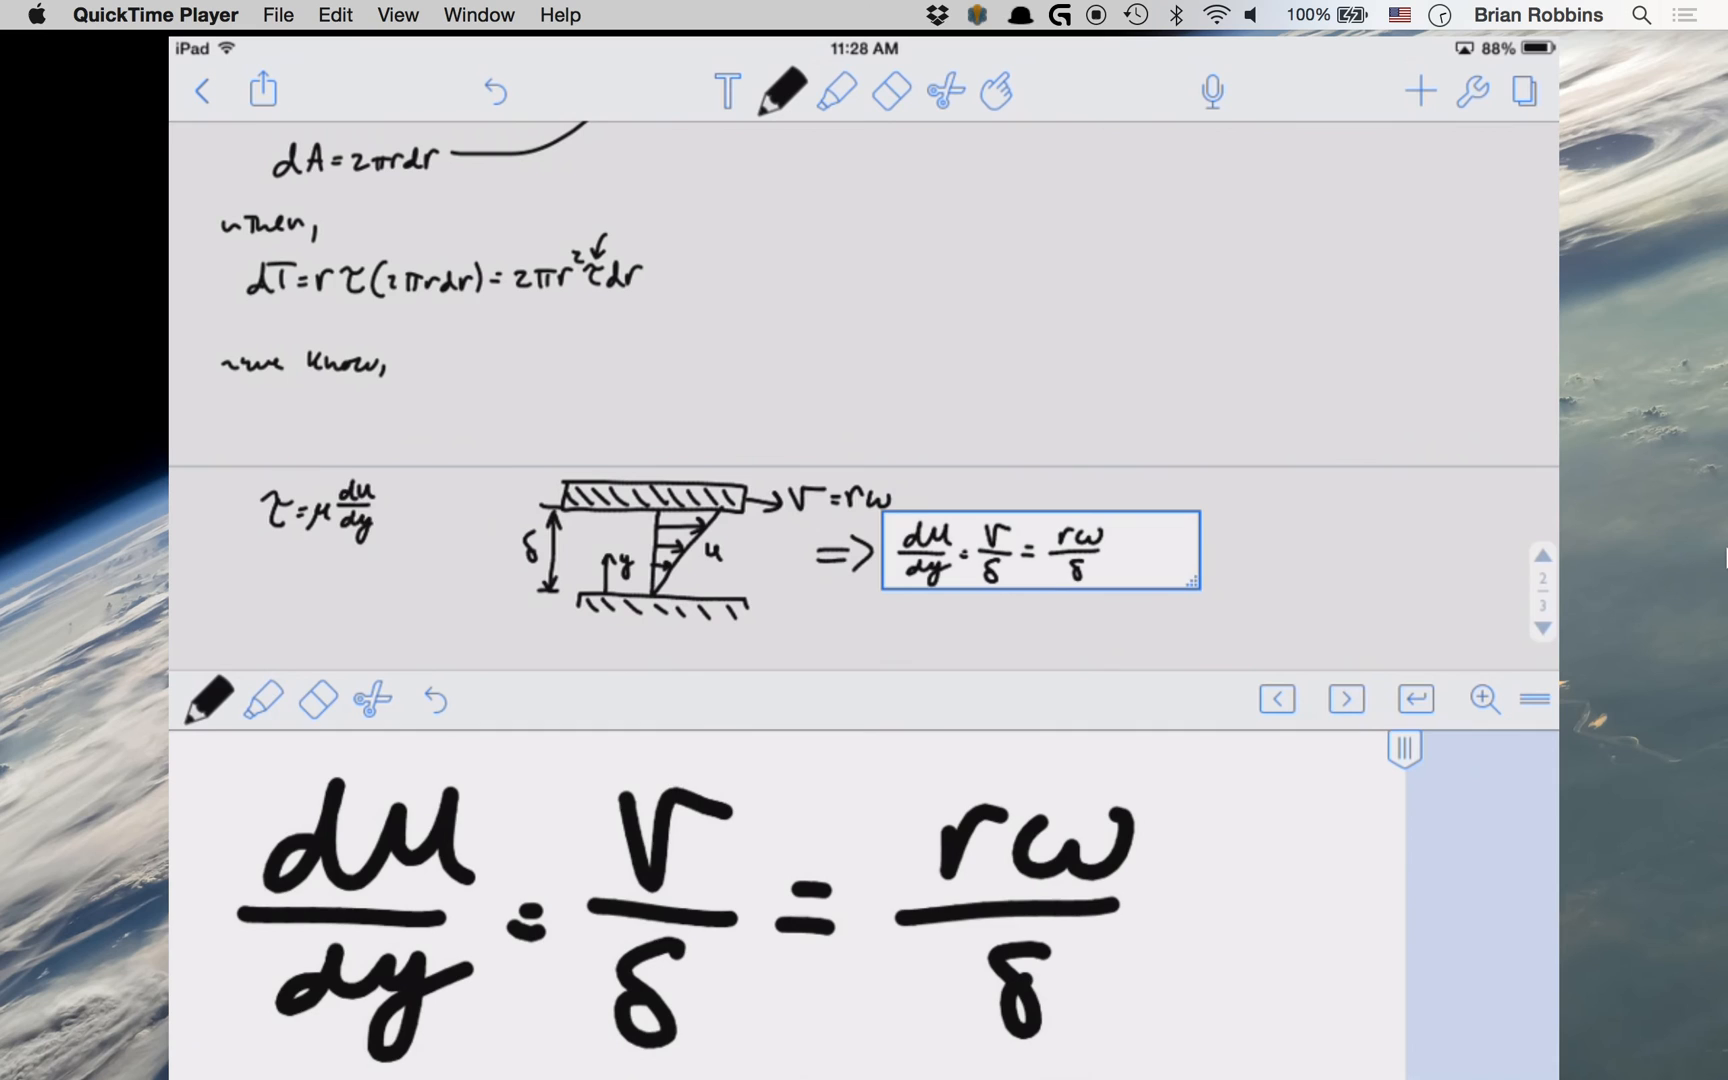
# Step: Handwrite the substituted shear stress τ = μ(rω/δ) and begin 'so,'
pyautogui.click(320, 512)
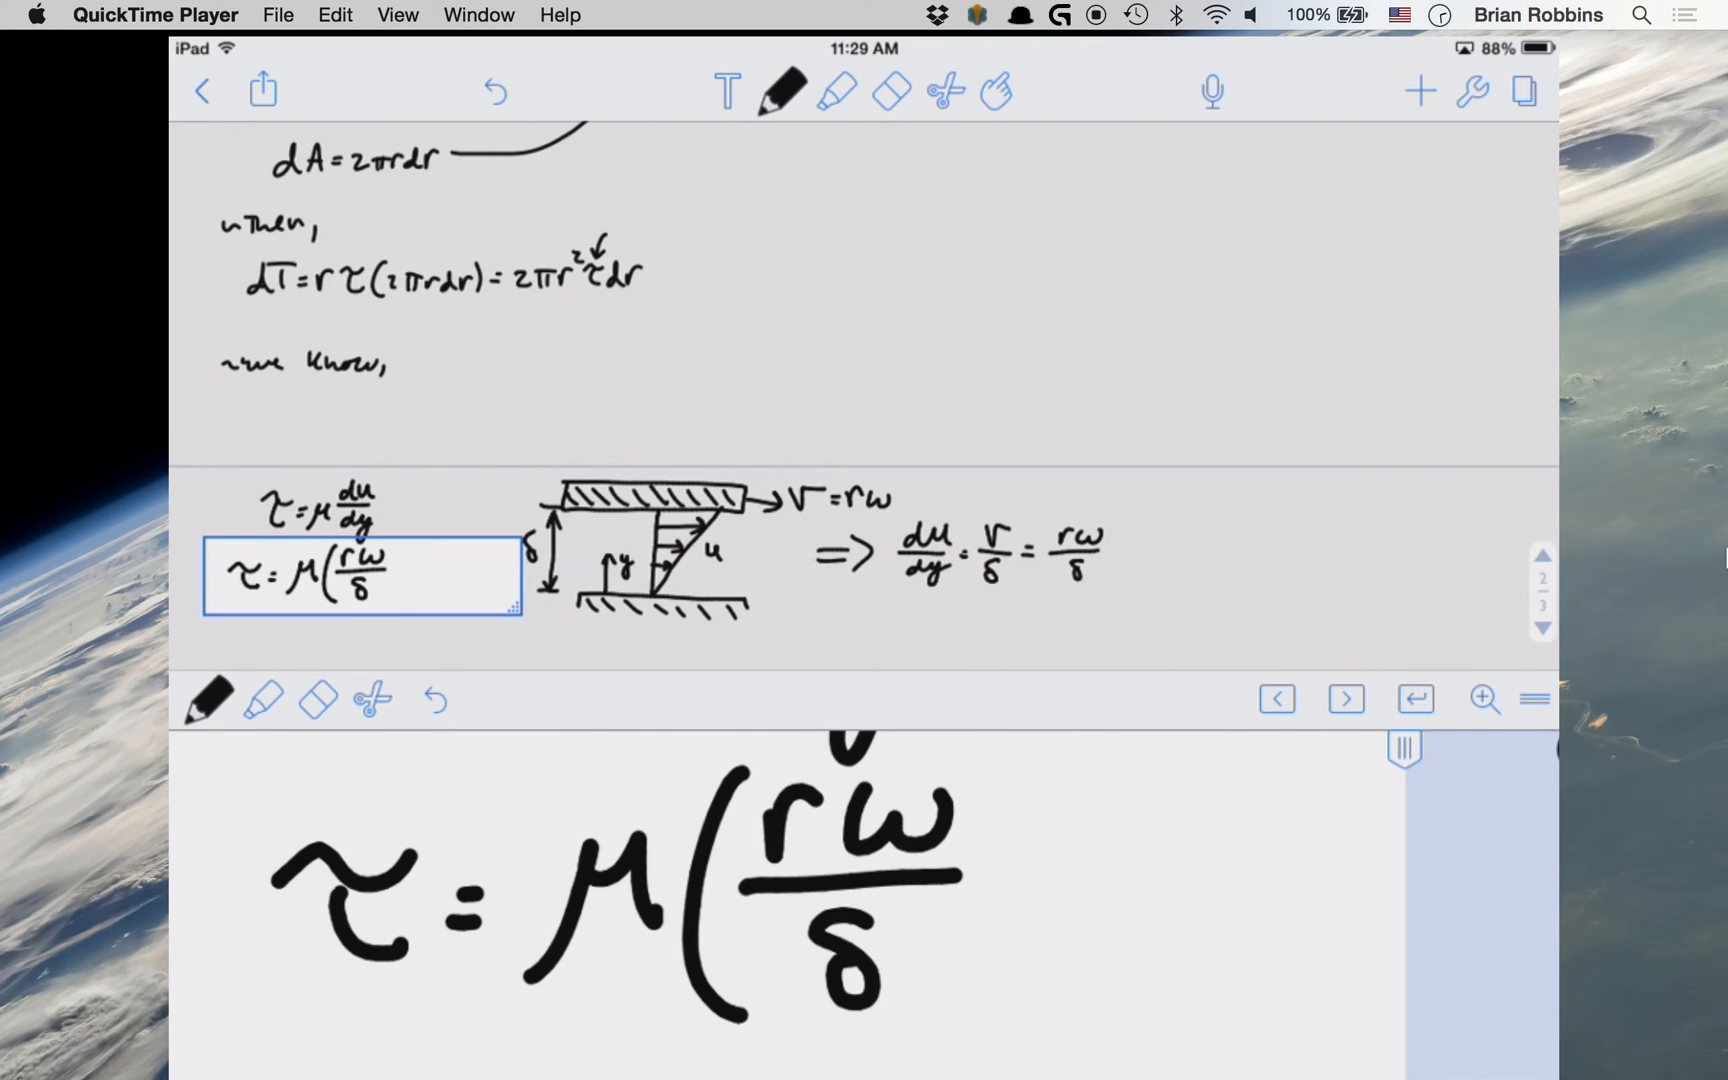
pyautogui.moveTo(970, 771); pyautogui.dragTo(964, 1003)
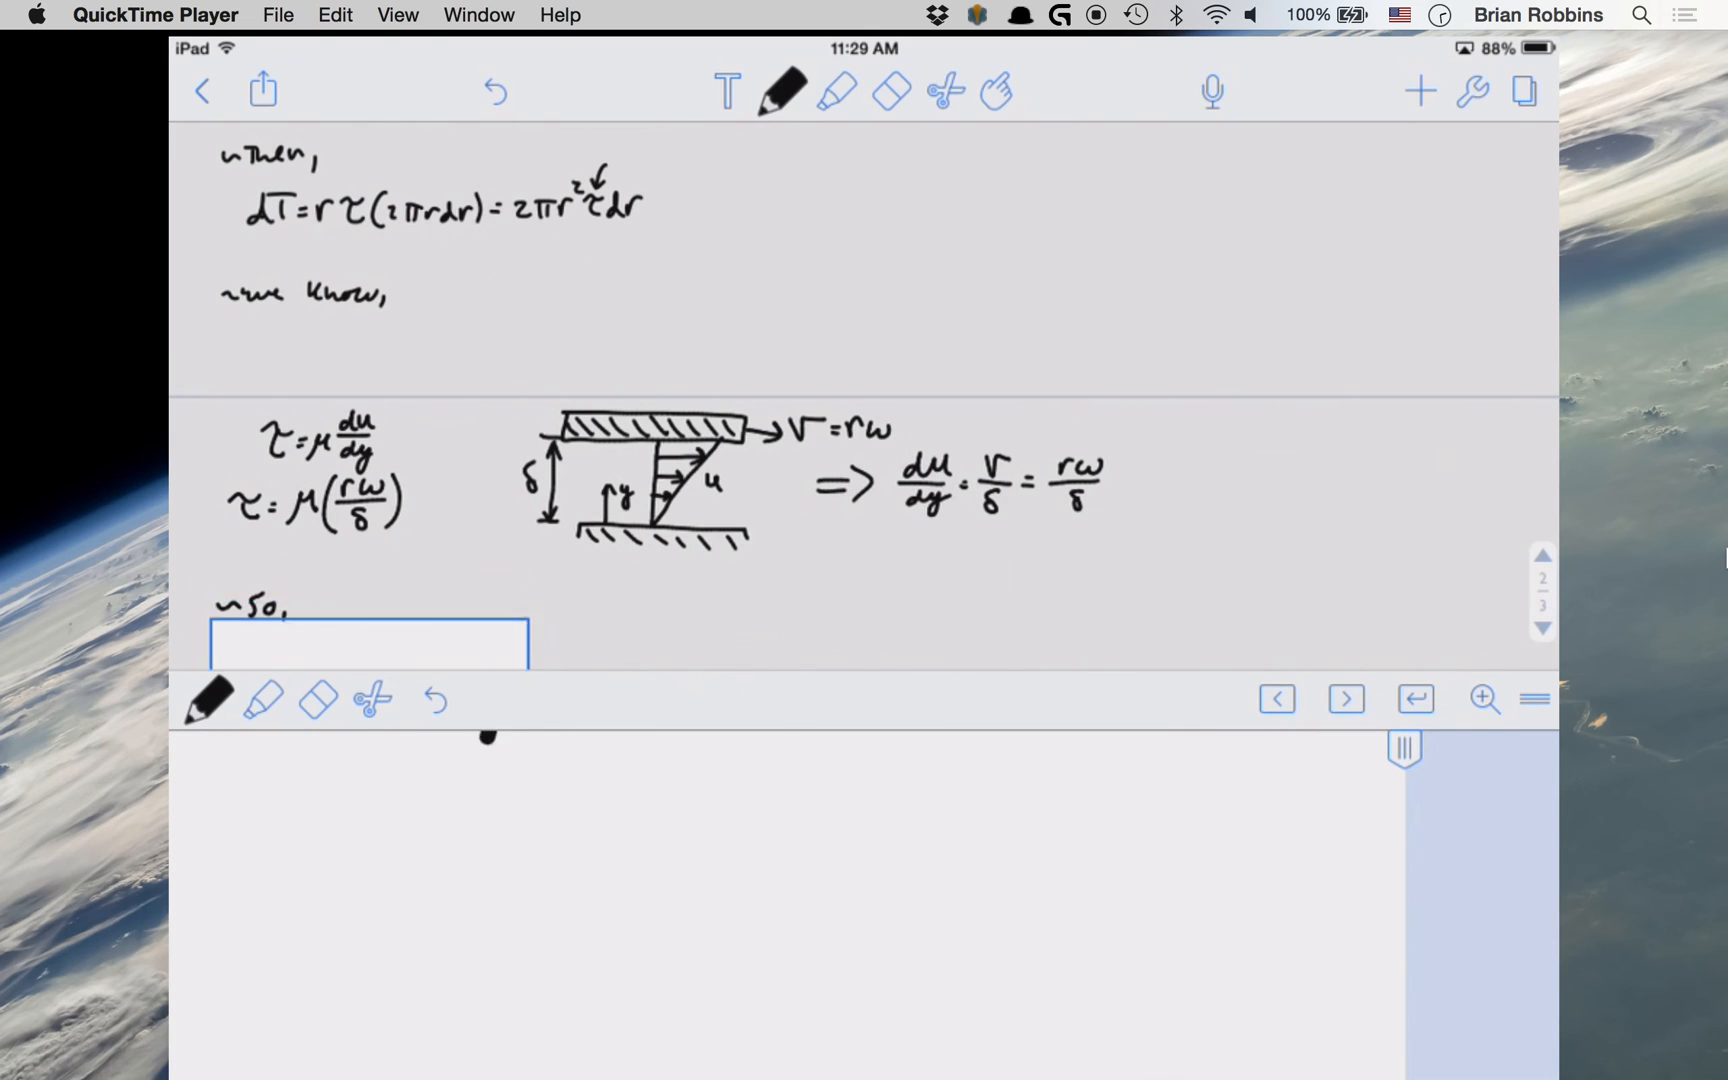
# Step: Handwrite 'dT =' starting with 2π under 'so,', then bring the disk diagram into view
pyautogui.scroll(-3)
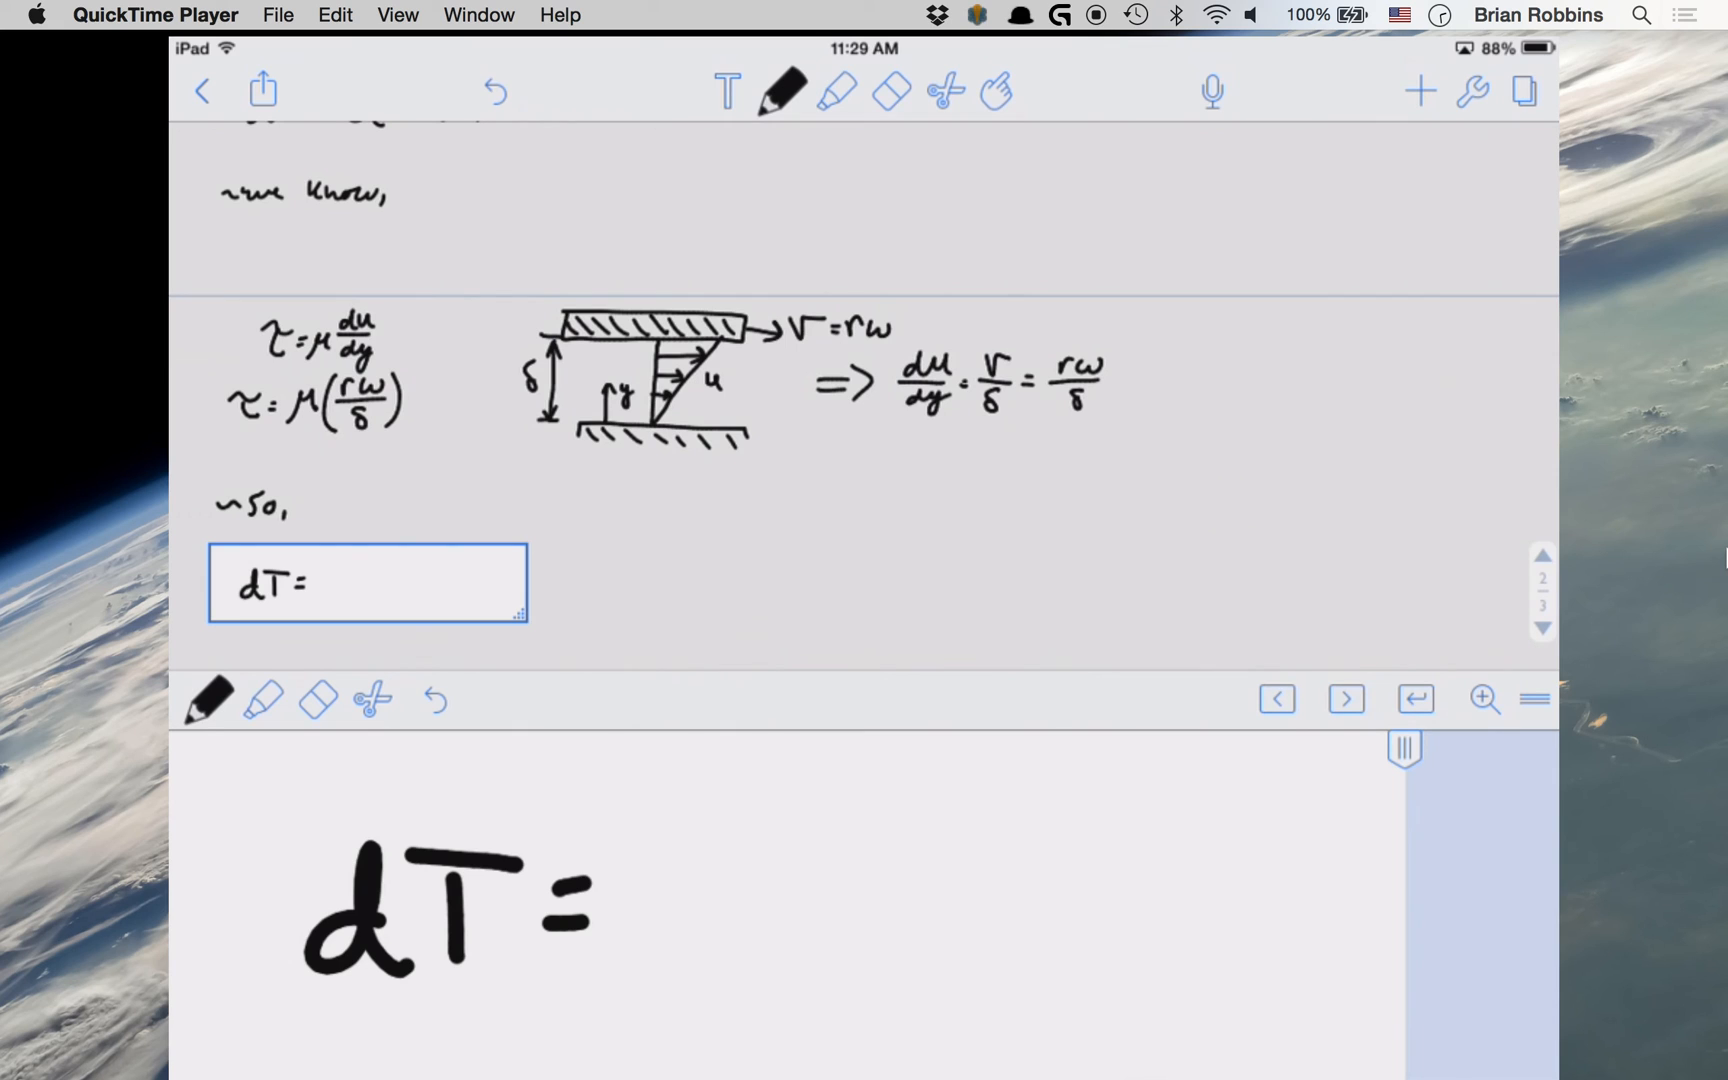
pyautogui.scroll(-3)
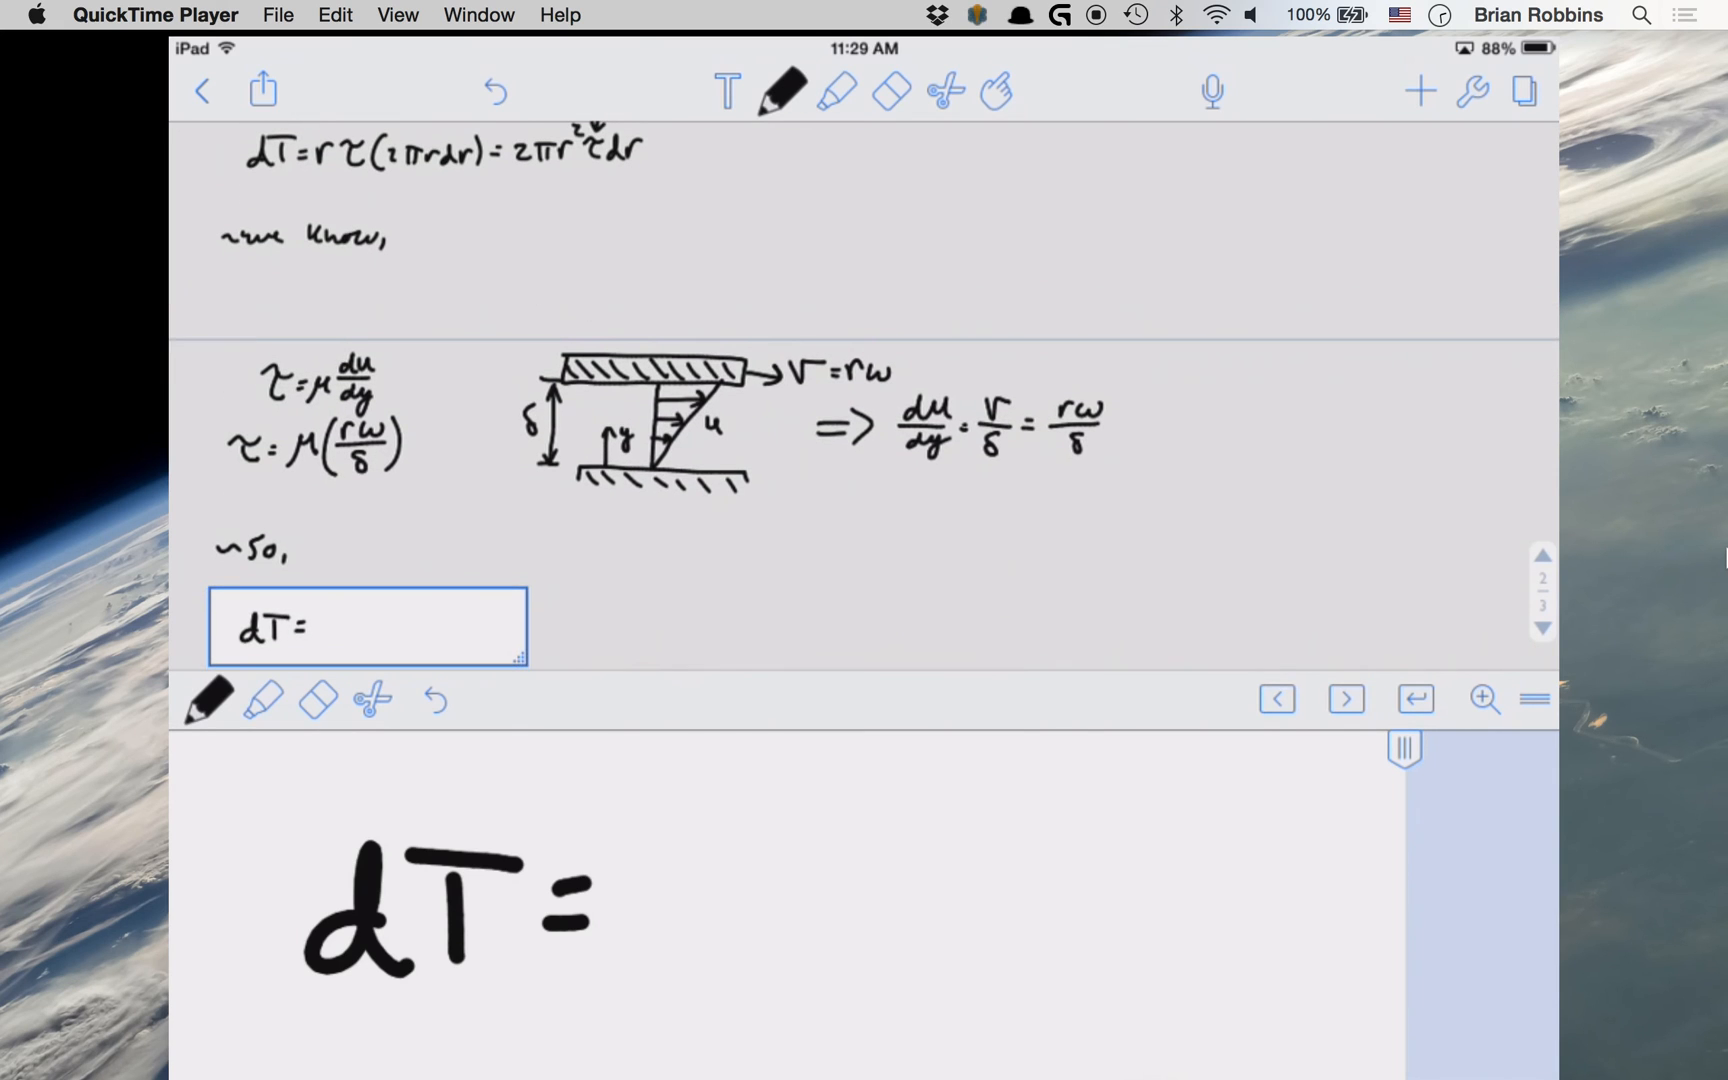
pyautogui.write('2π')
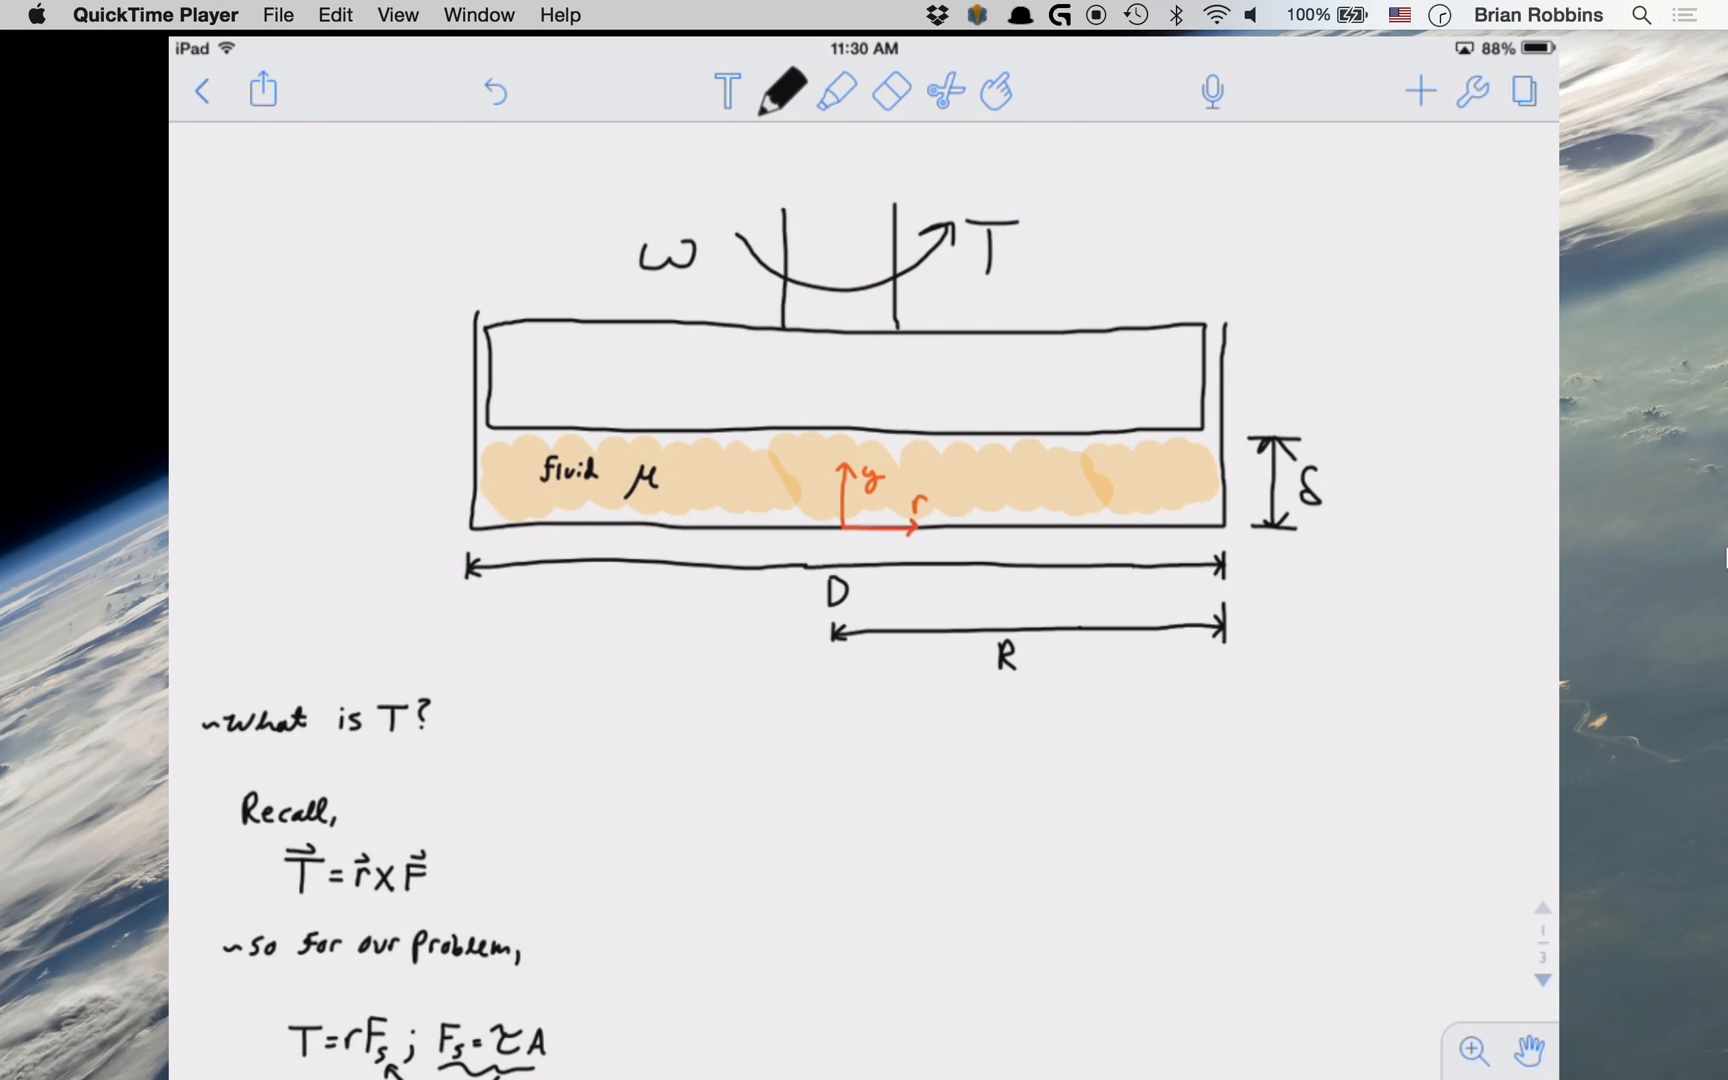
# Step: Trace the radius along the disk's bottom from centre to edge, then return to the dT equations
pyautogui.moveTo(849, 540); pyautogui.dragTo(959, 540)
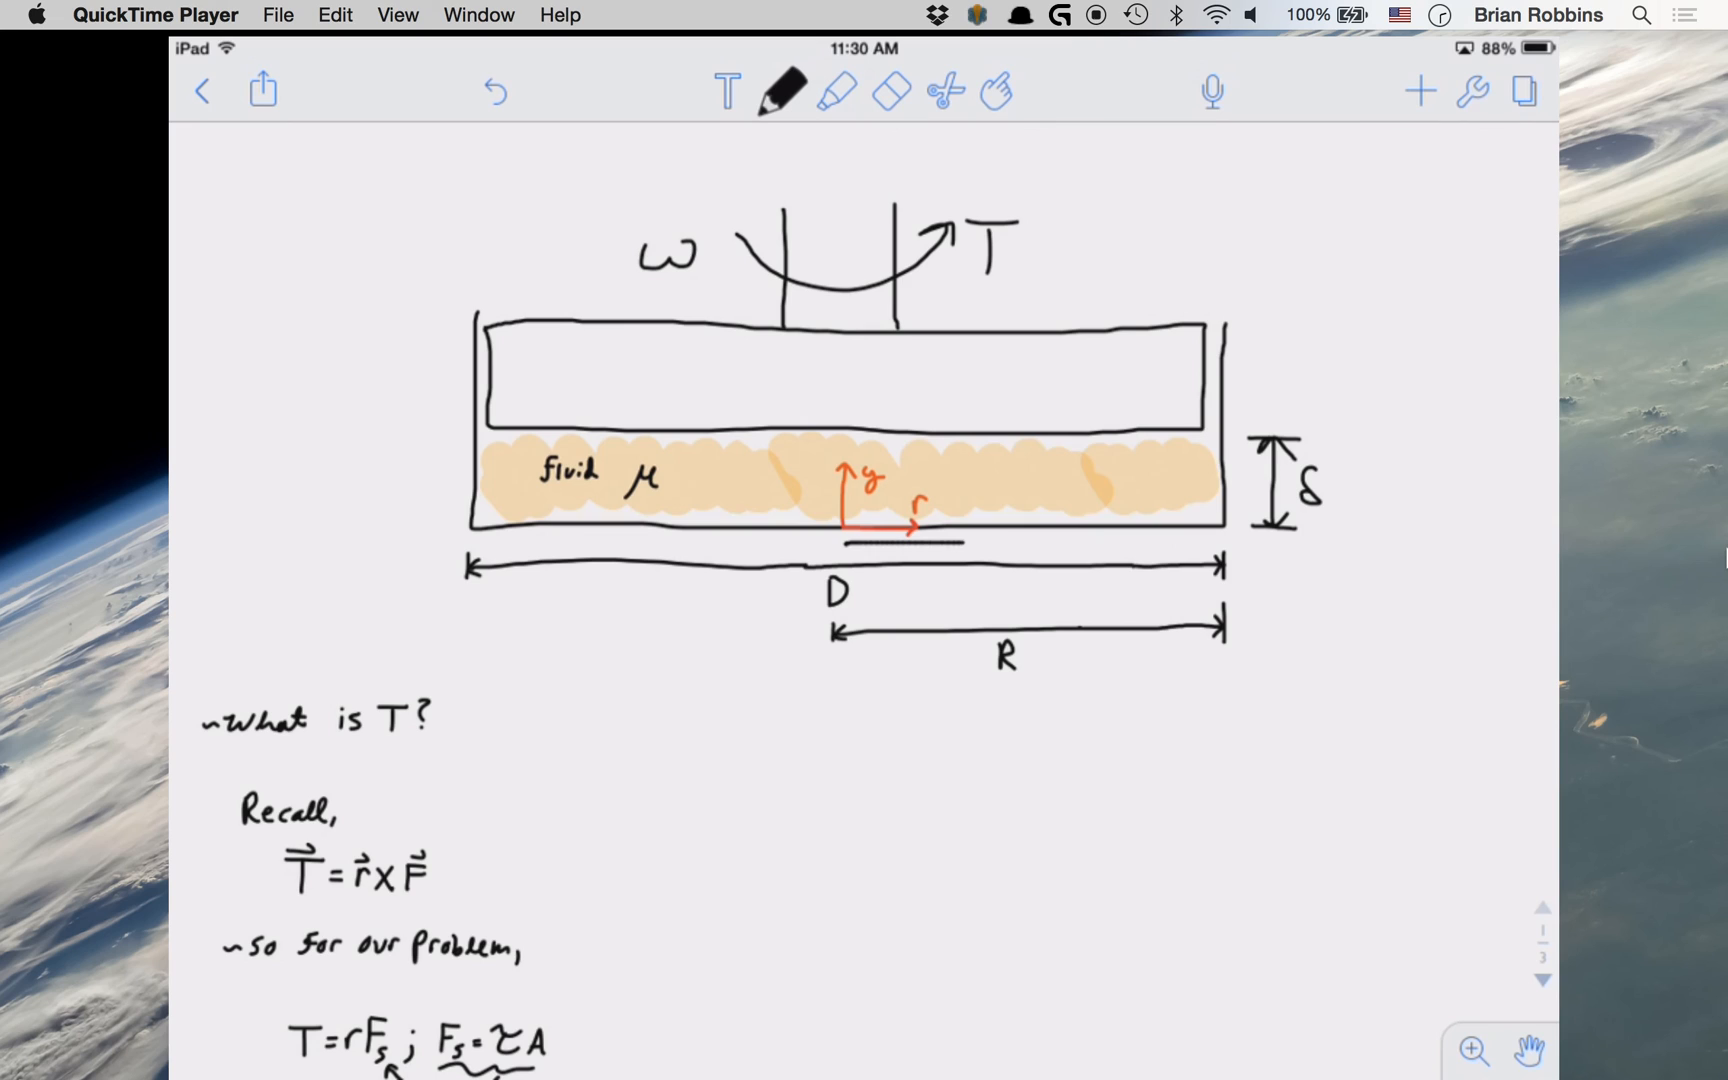
pyautogui.moveTo(964, 542); pyautogui.dragTo(1218, 542)
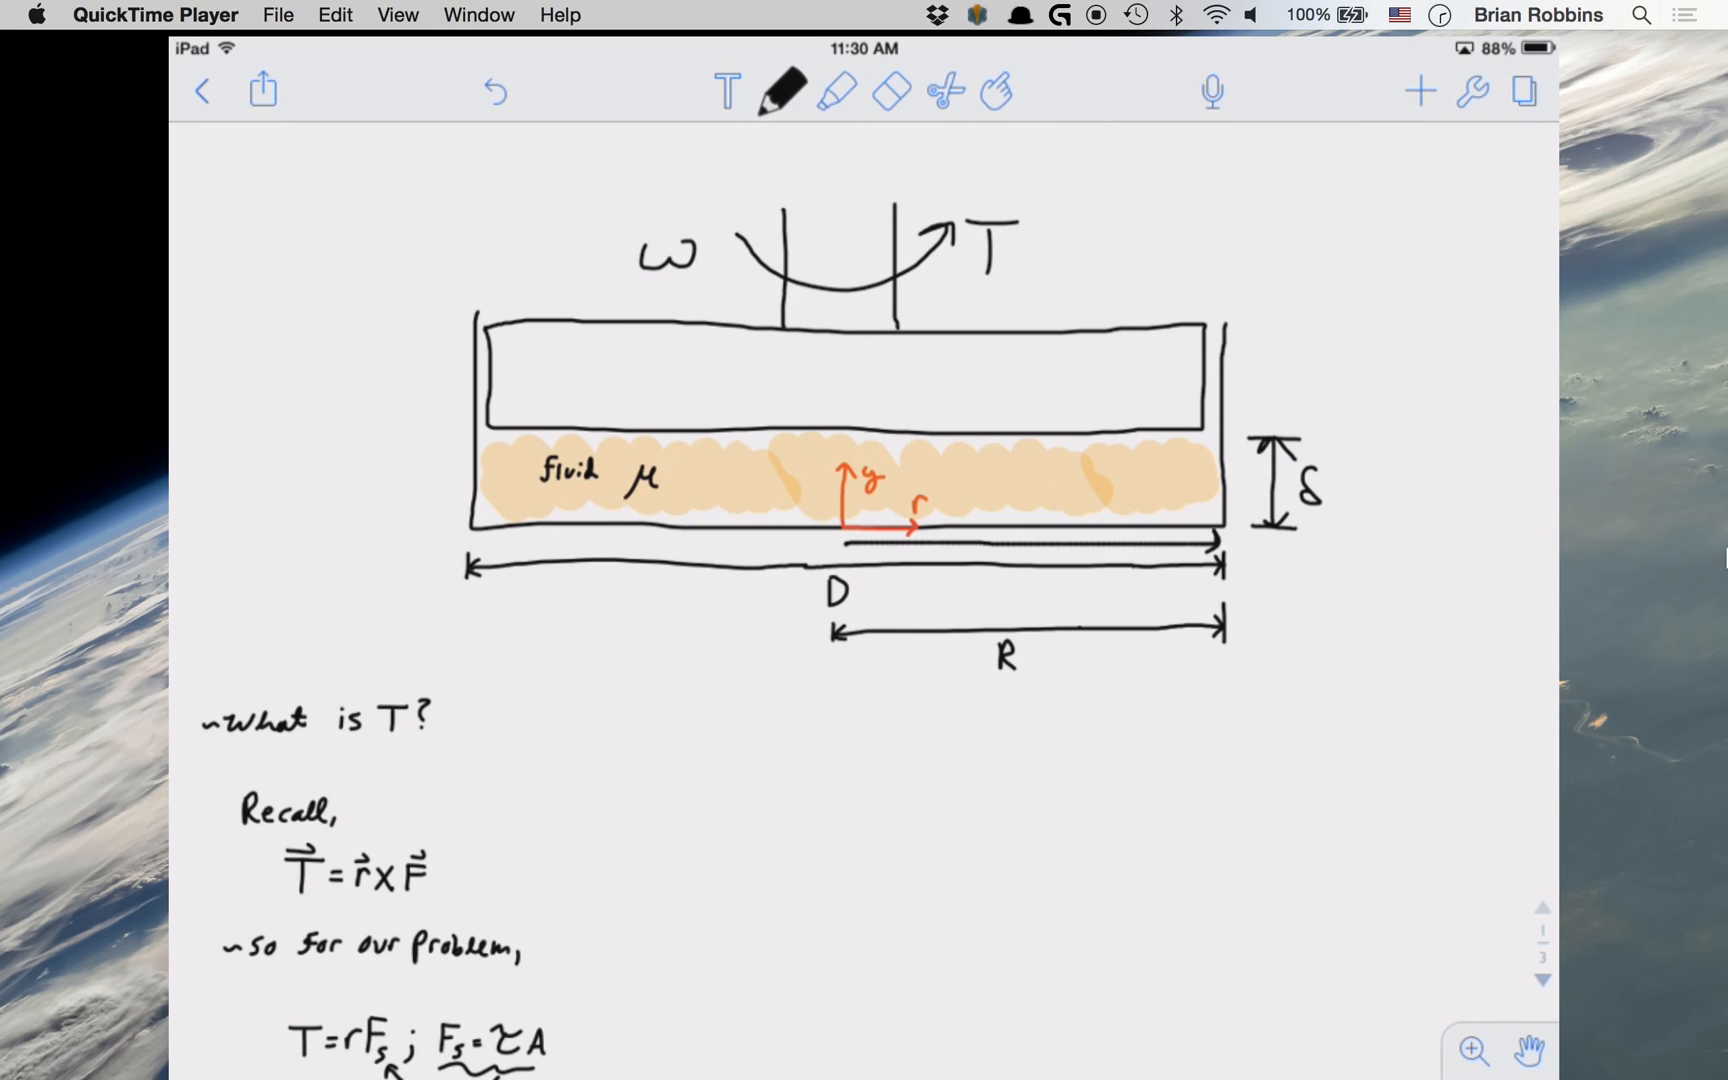
pyautogui.scroll(-3)
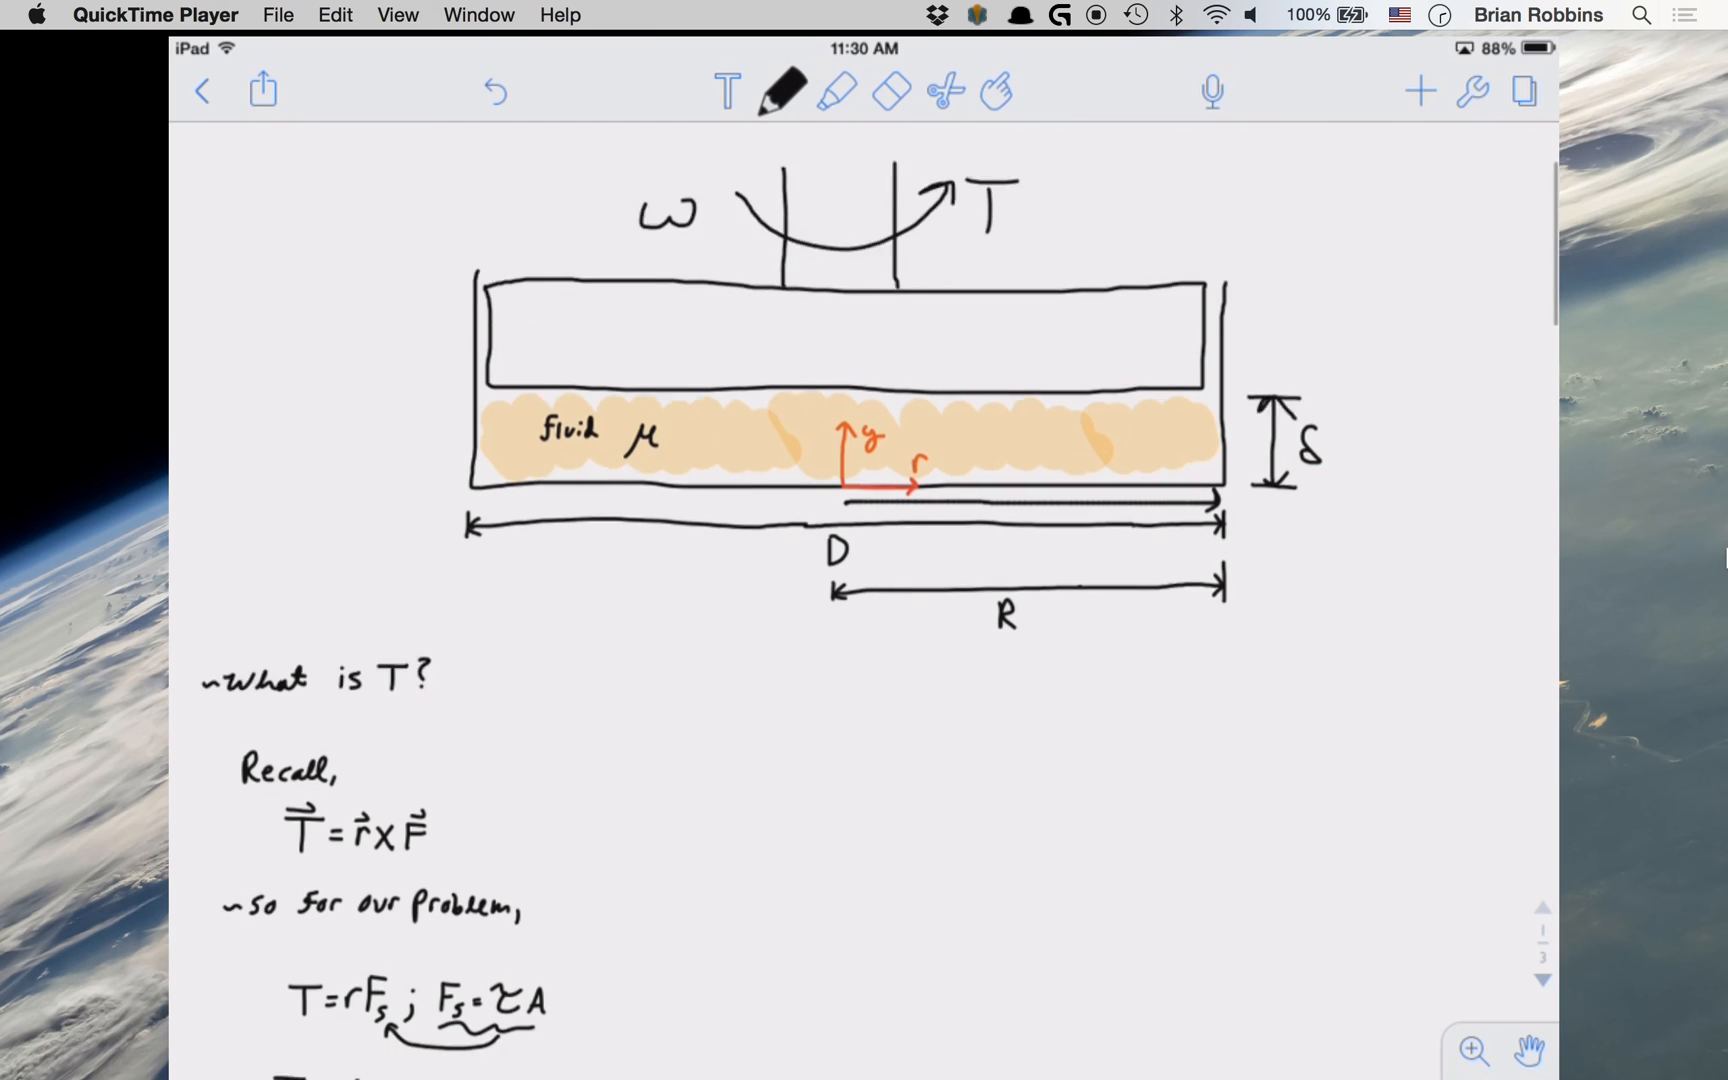
pyautogui.scroll(-3)
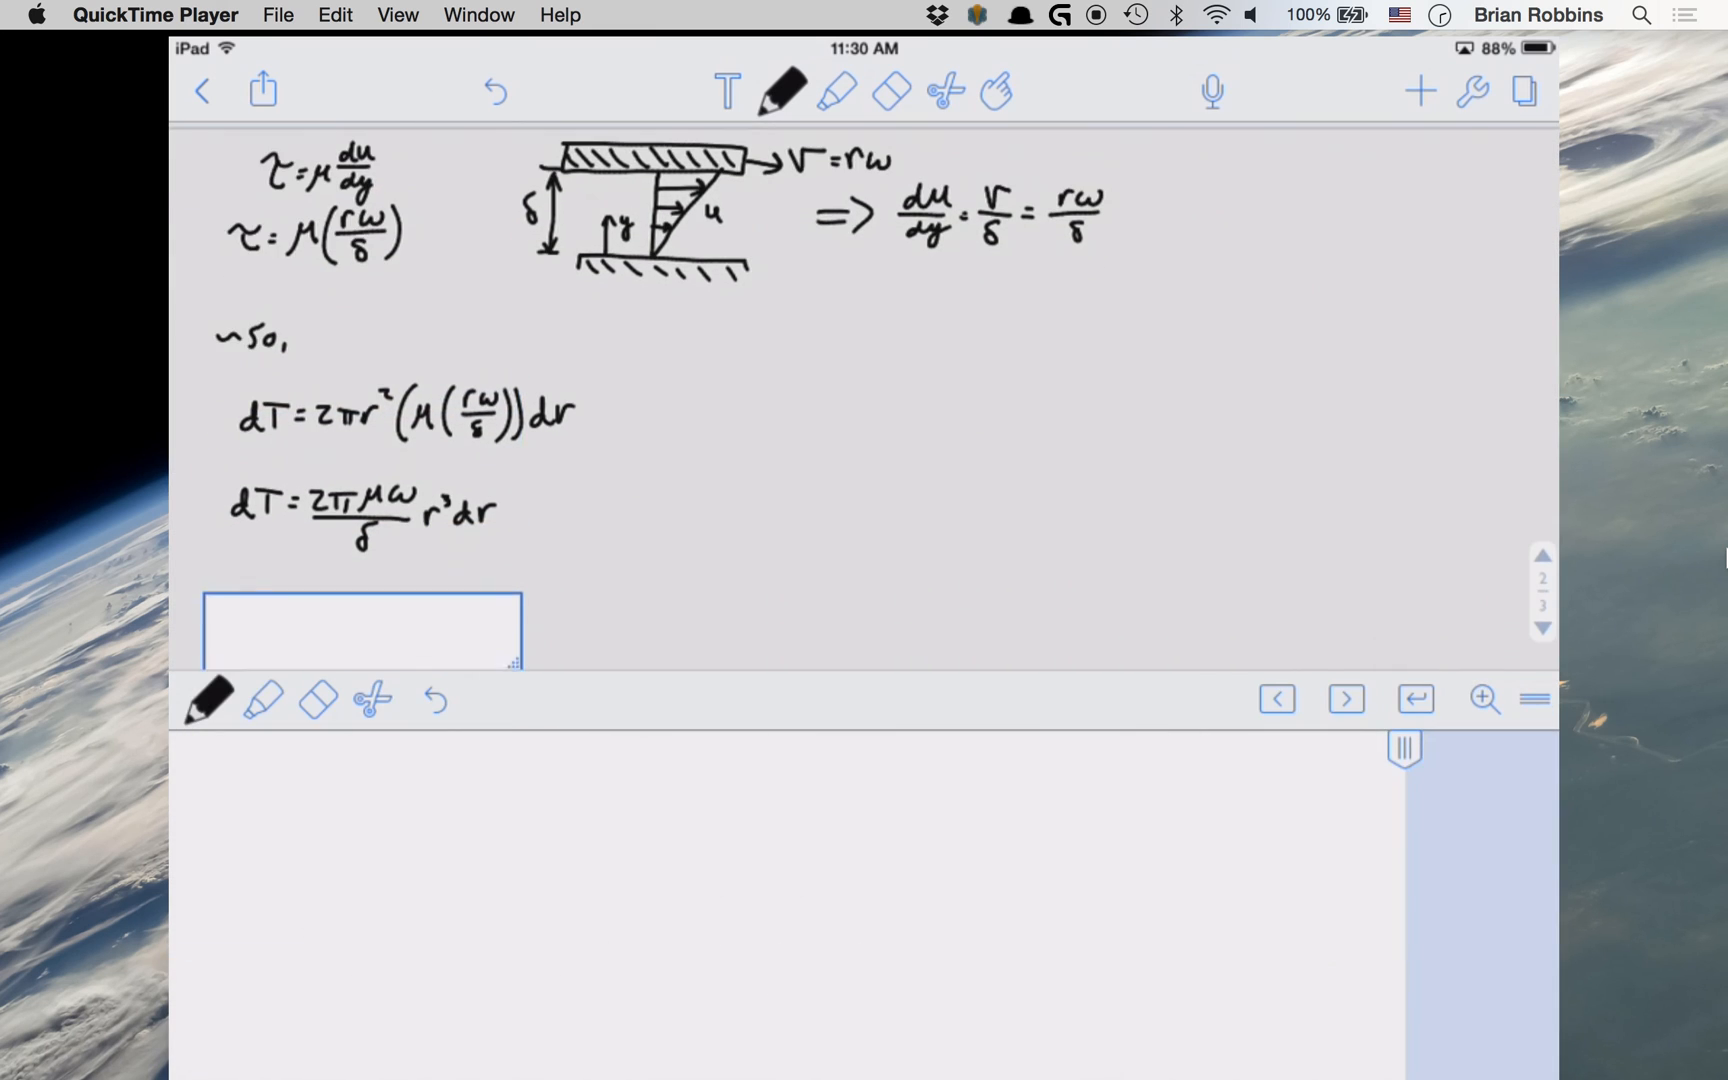
# Step: Handwrite T = (2πμω/δ)∫₀^R r³dr = (2πμω/δ)[¼r⁴]₀^R, evaluated to T = πμωR⁴/(2δ)
pyautogui.moveTo(314, 860); pyautogui.dragTo(507, 959)
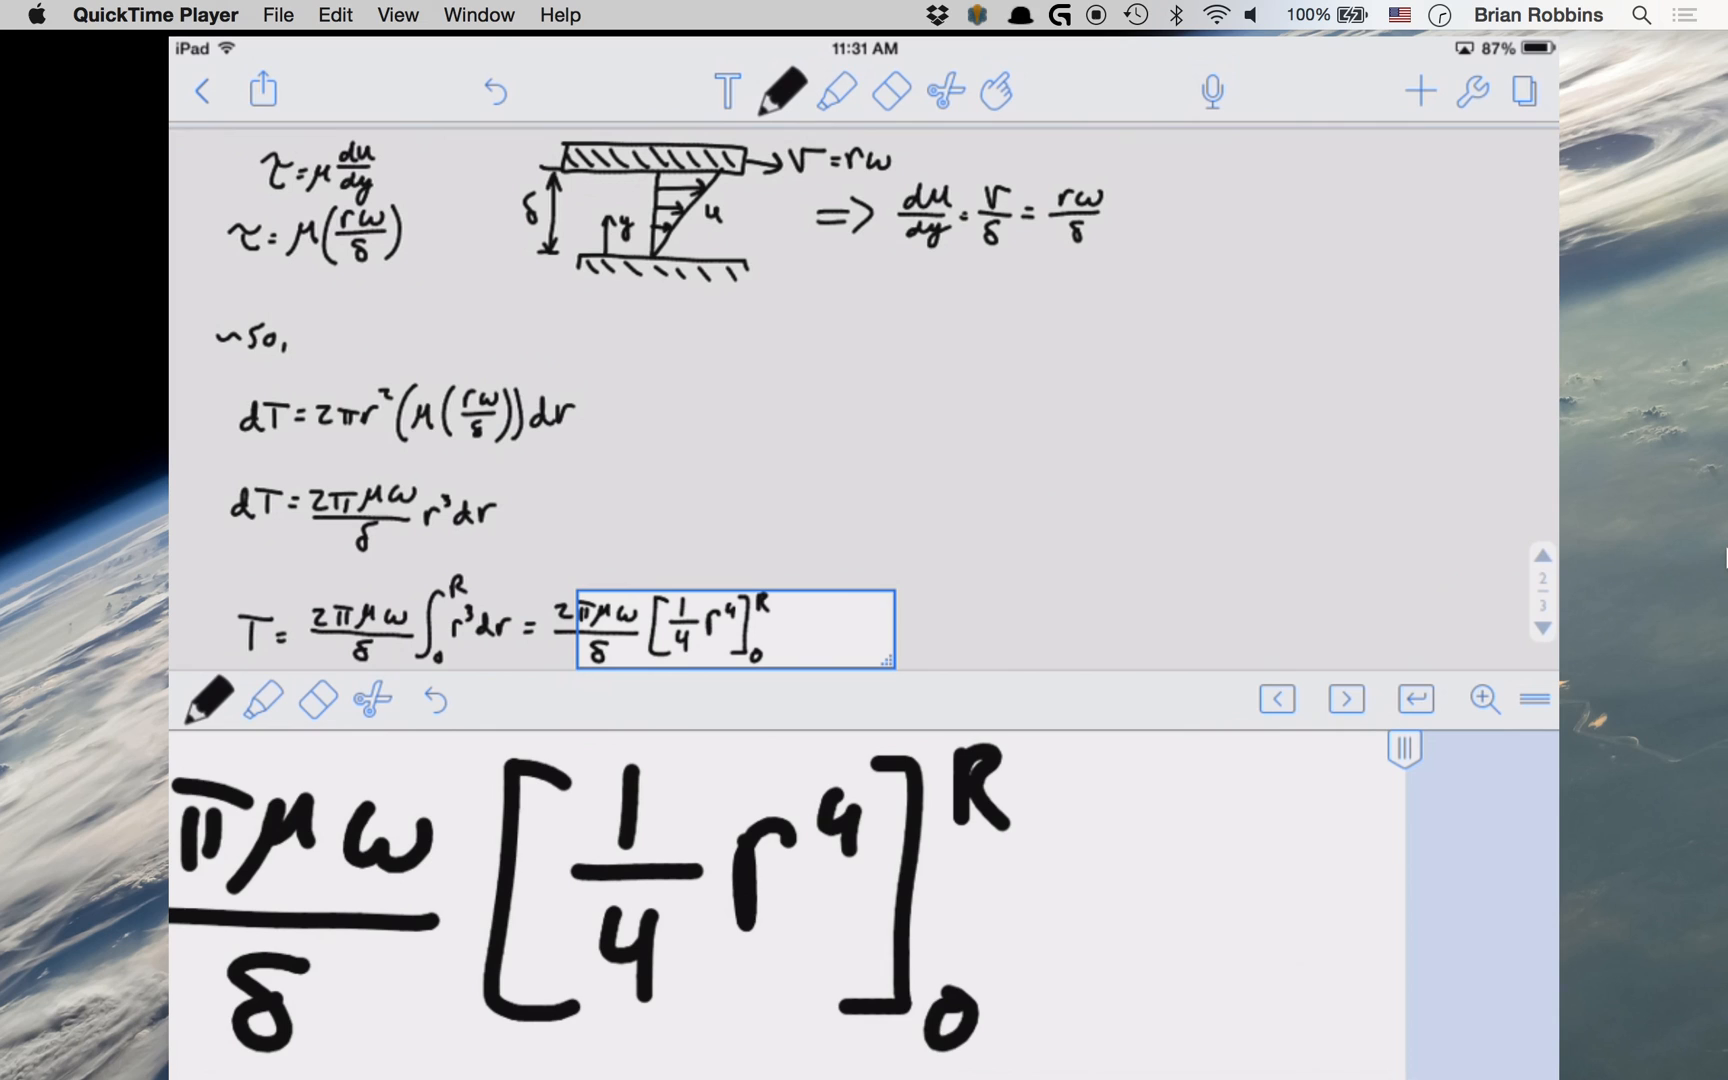
pyautogui.scroll(-3)
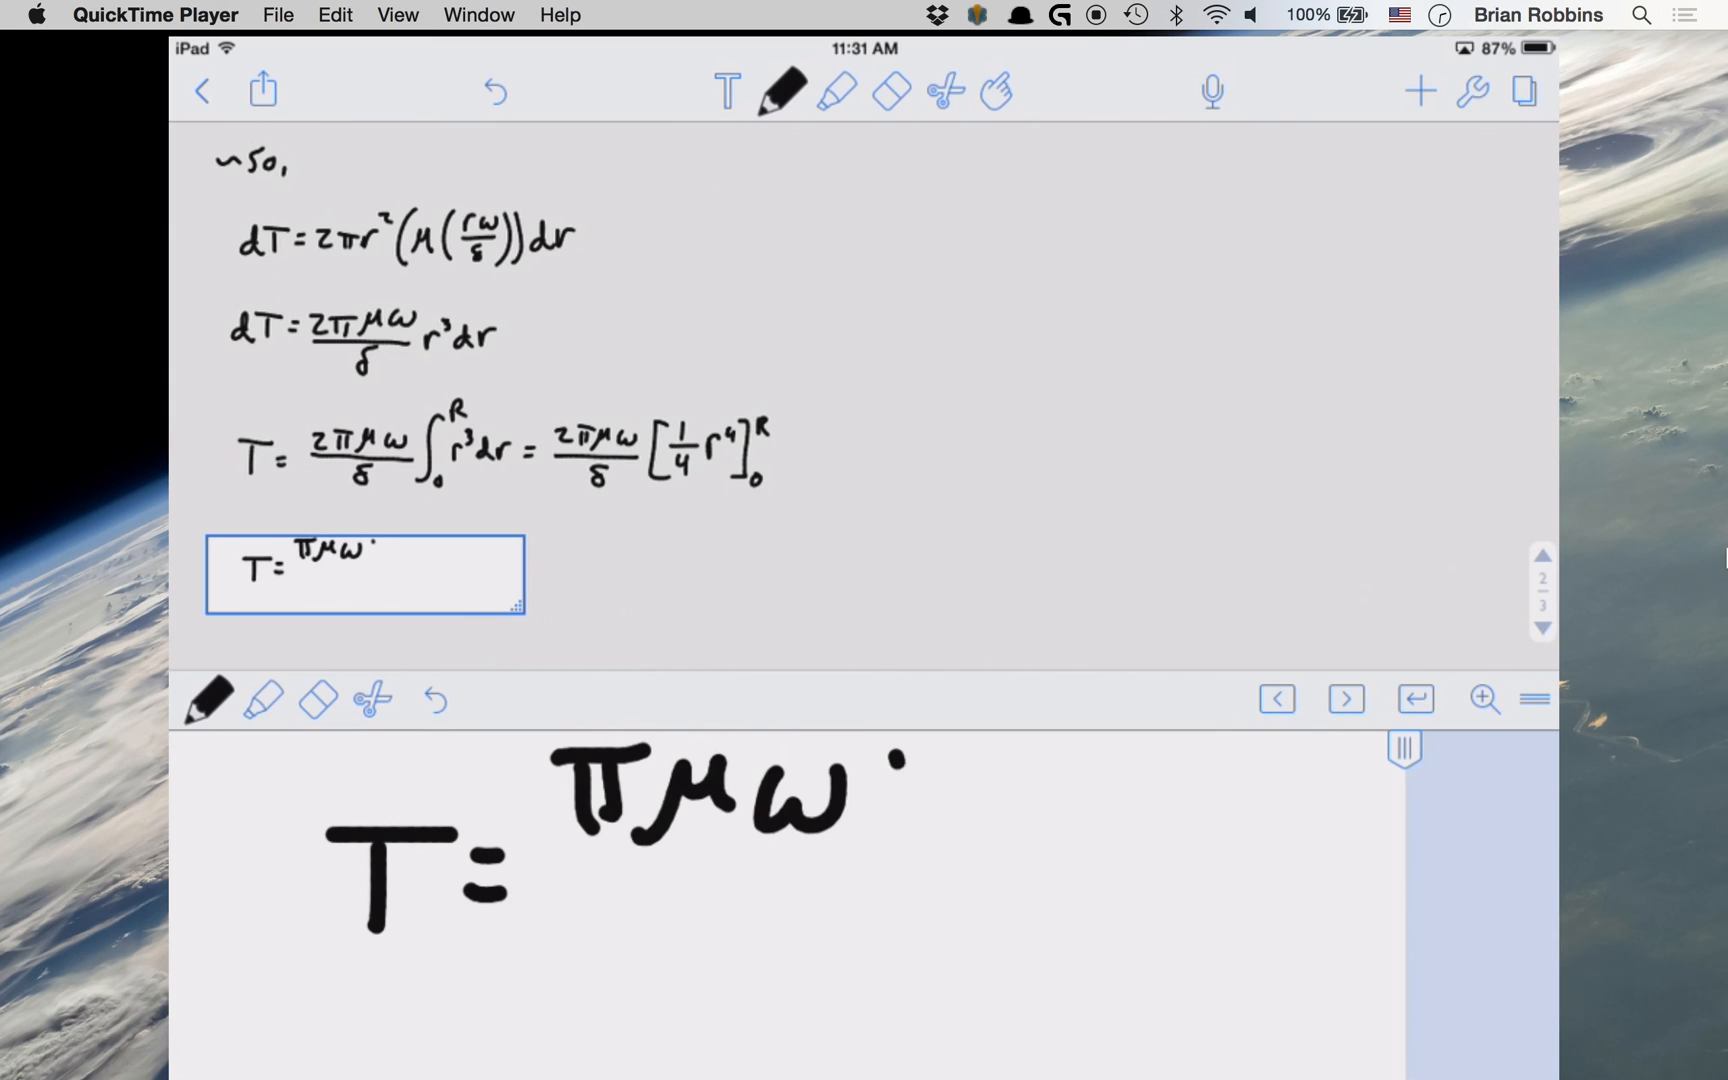
pyautogui.write('R⁴/2δ')
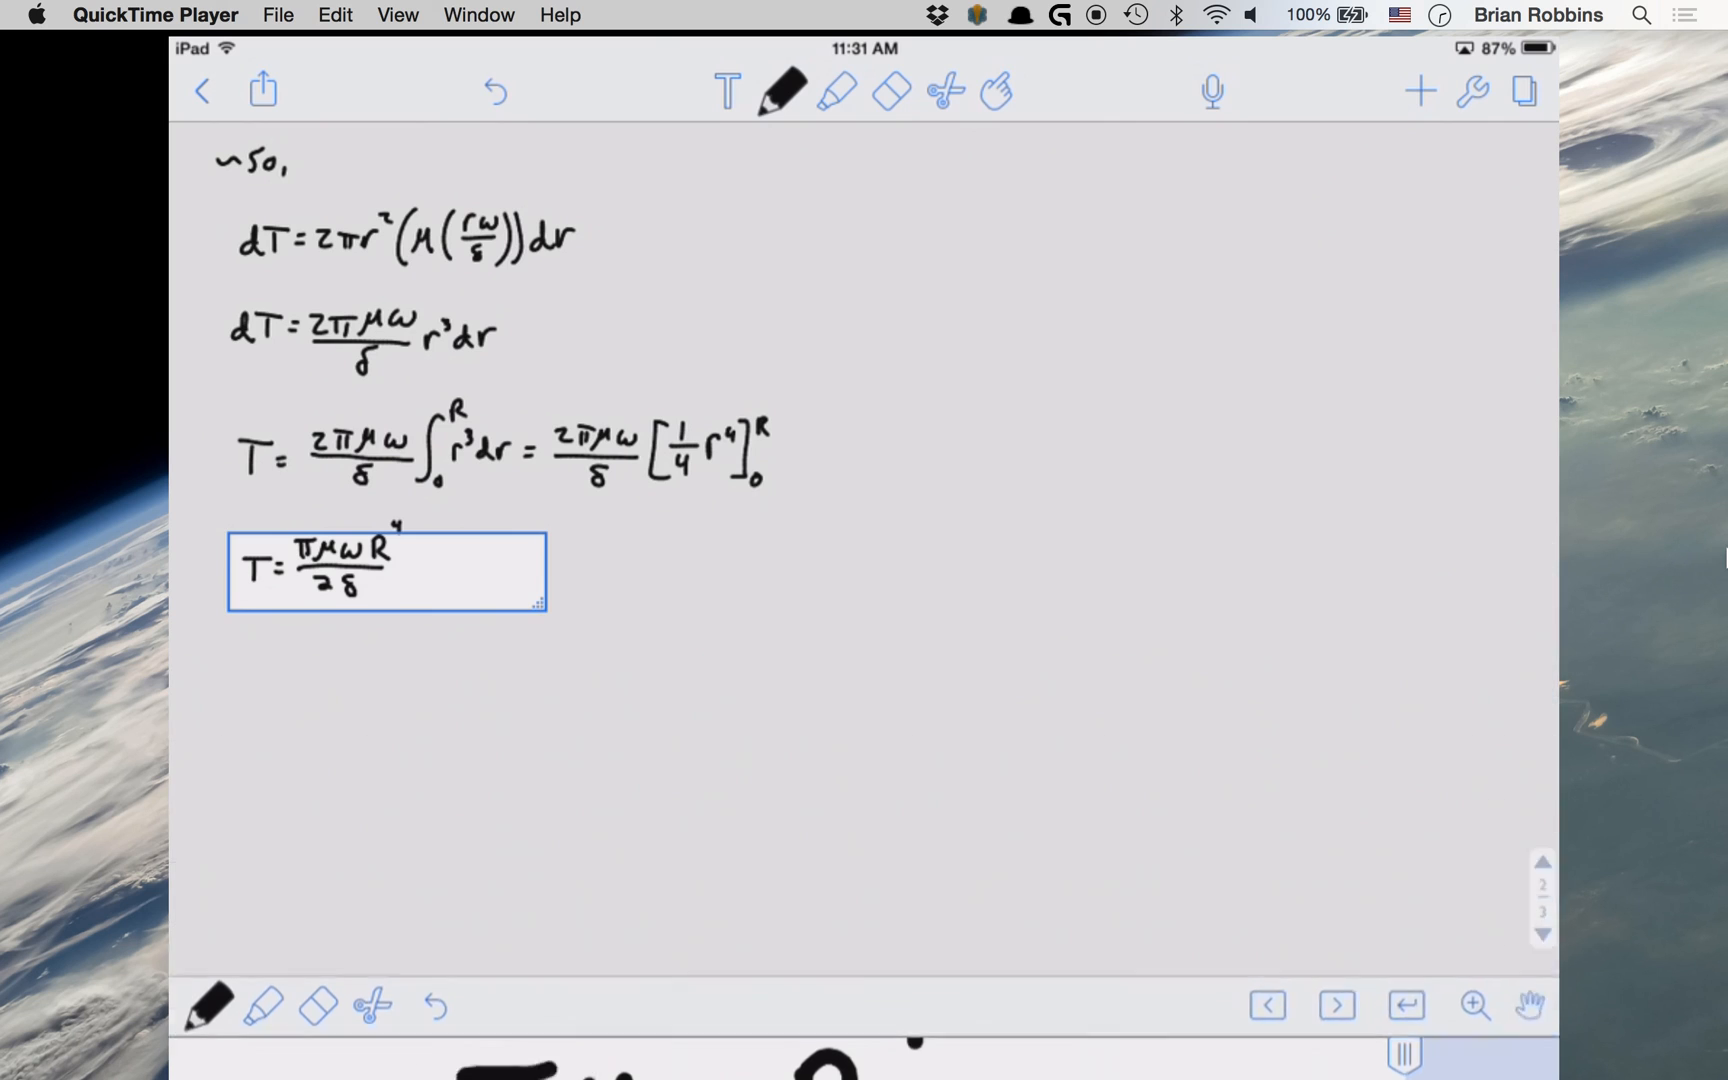
# Step: Box the final result T = πμωR⁴/(2δ) in red ink, then return the pen to black
pyautogui.click(781, 91)
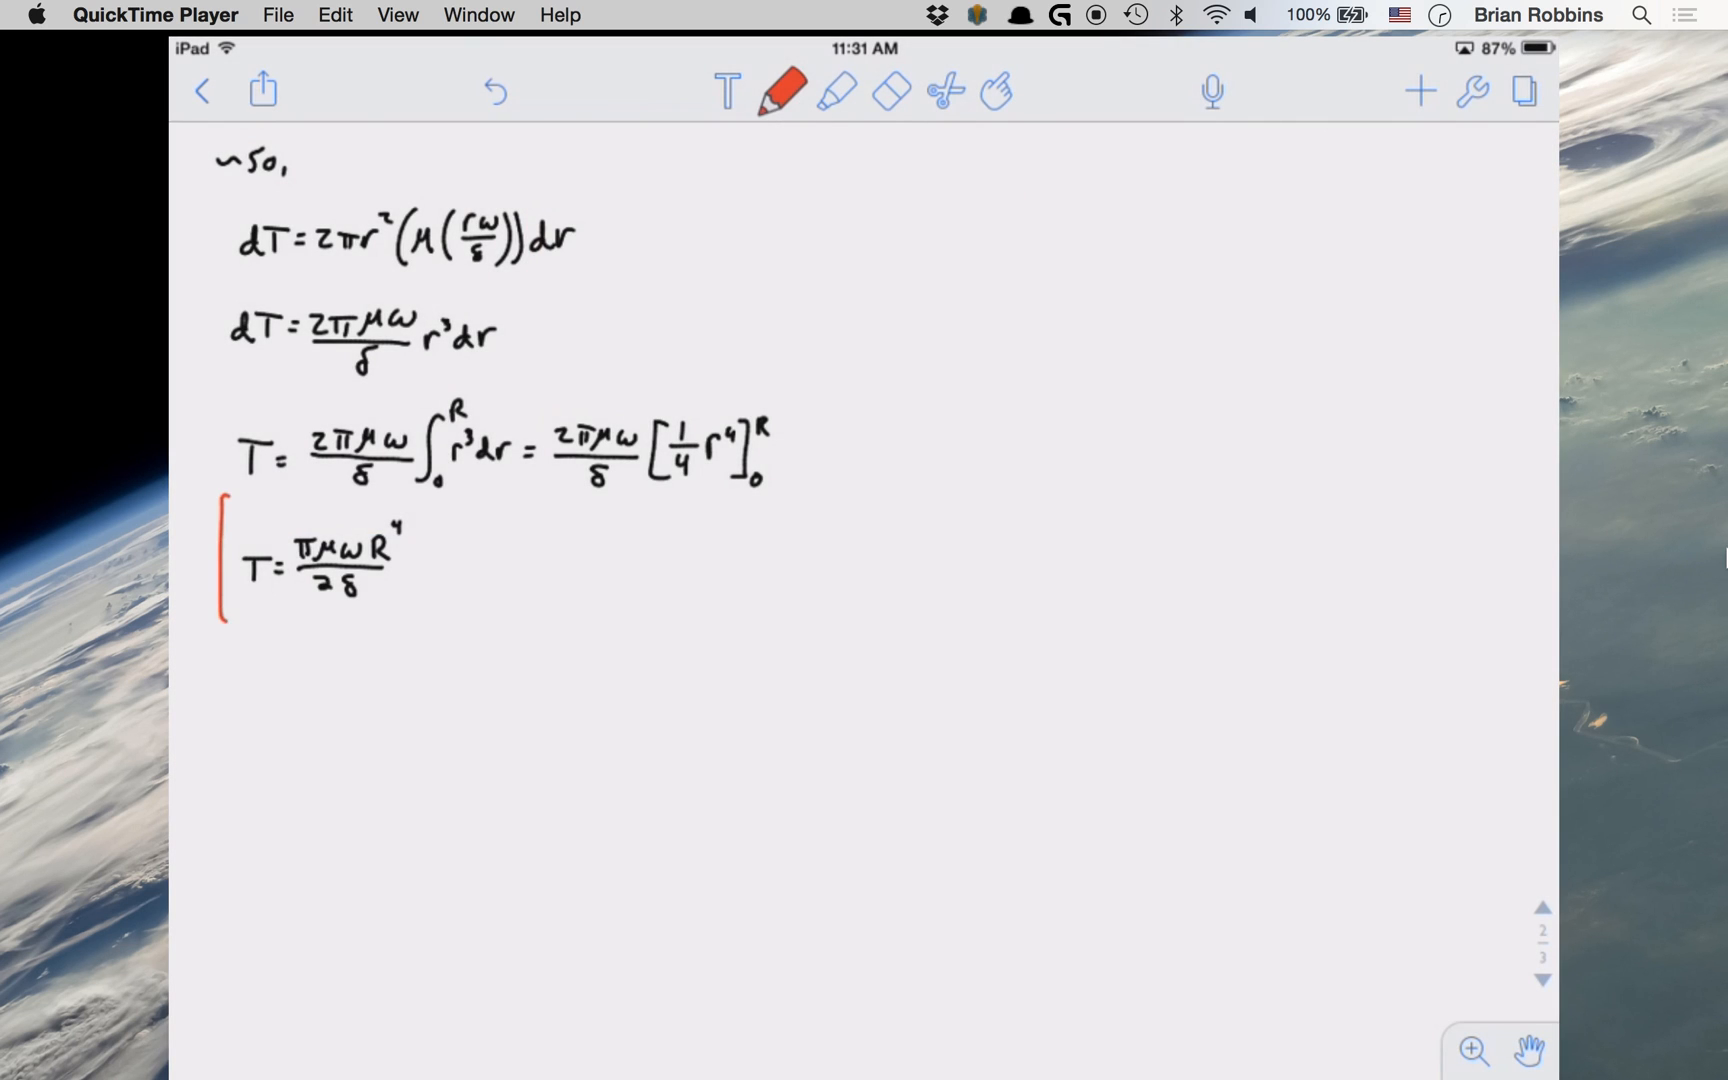
pyautogui.moveTo(220, 485); pyautogui.dragTo(441, 623)
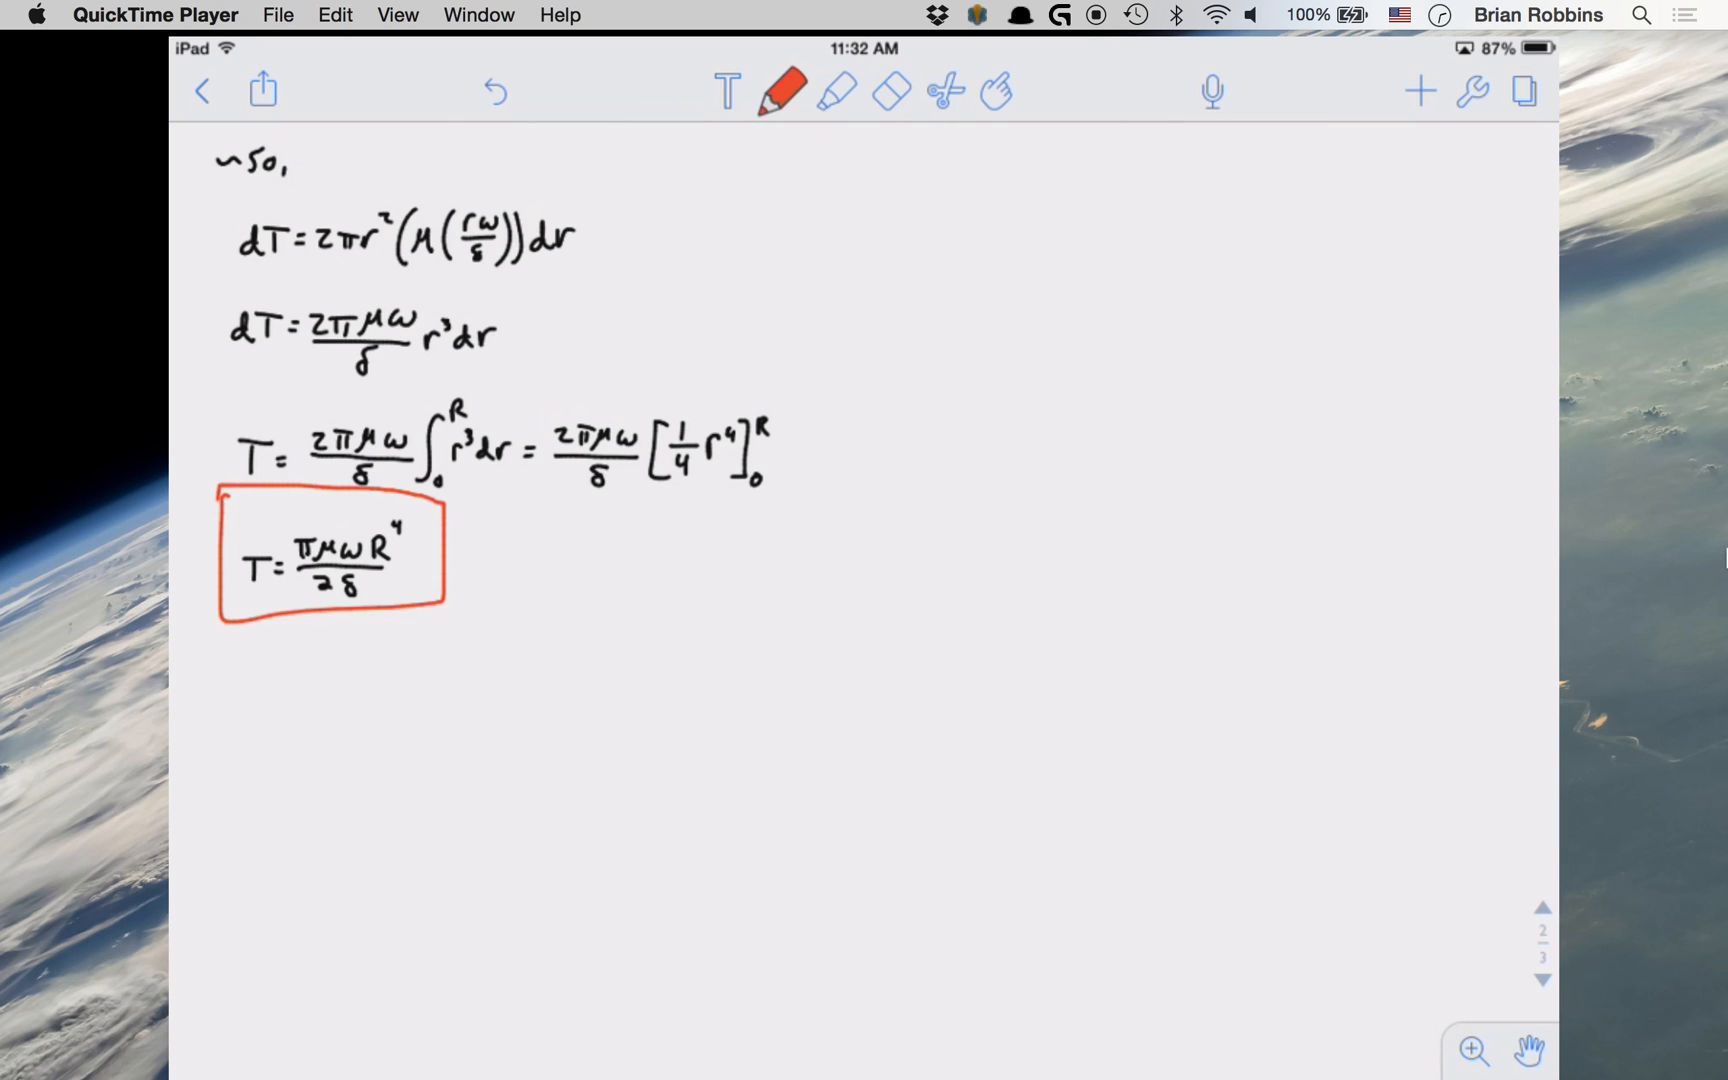
pyautogui.click(785, 90)
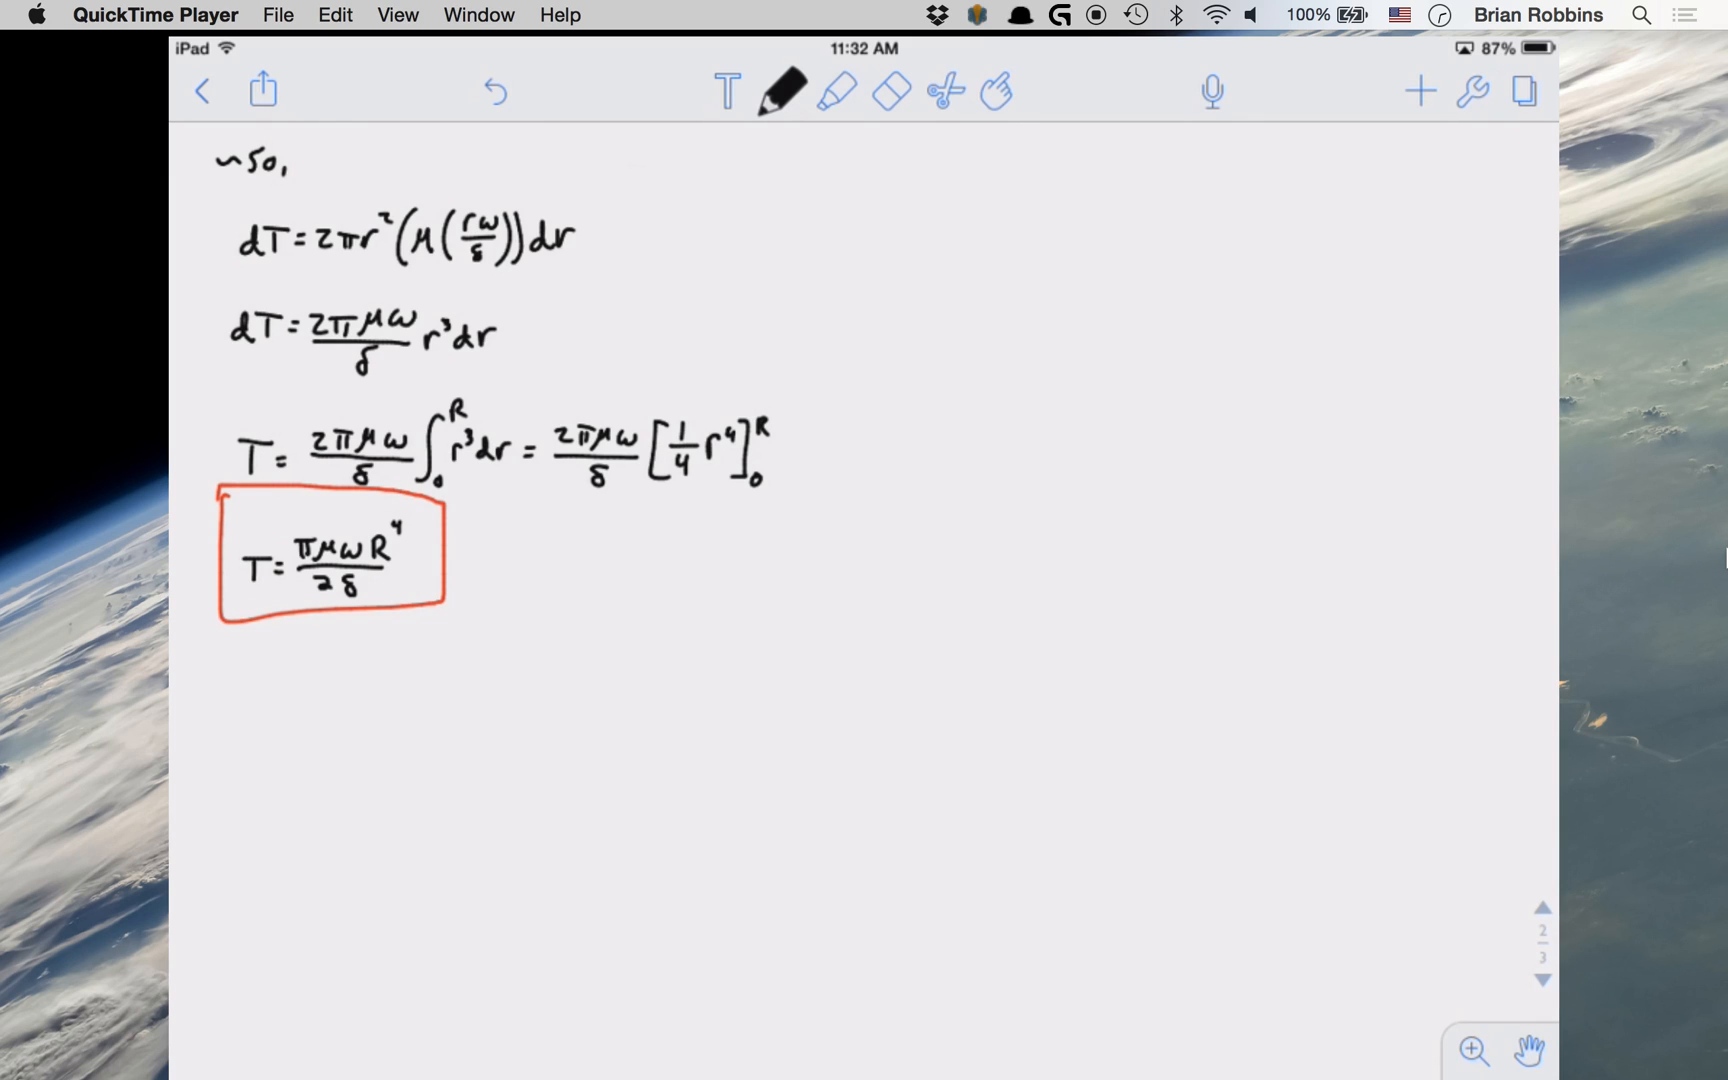
pyautogui.scroll(-3)
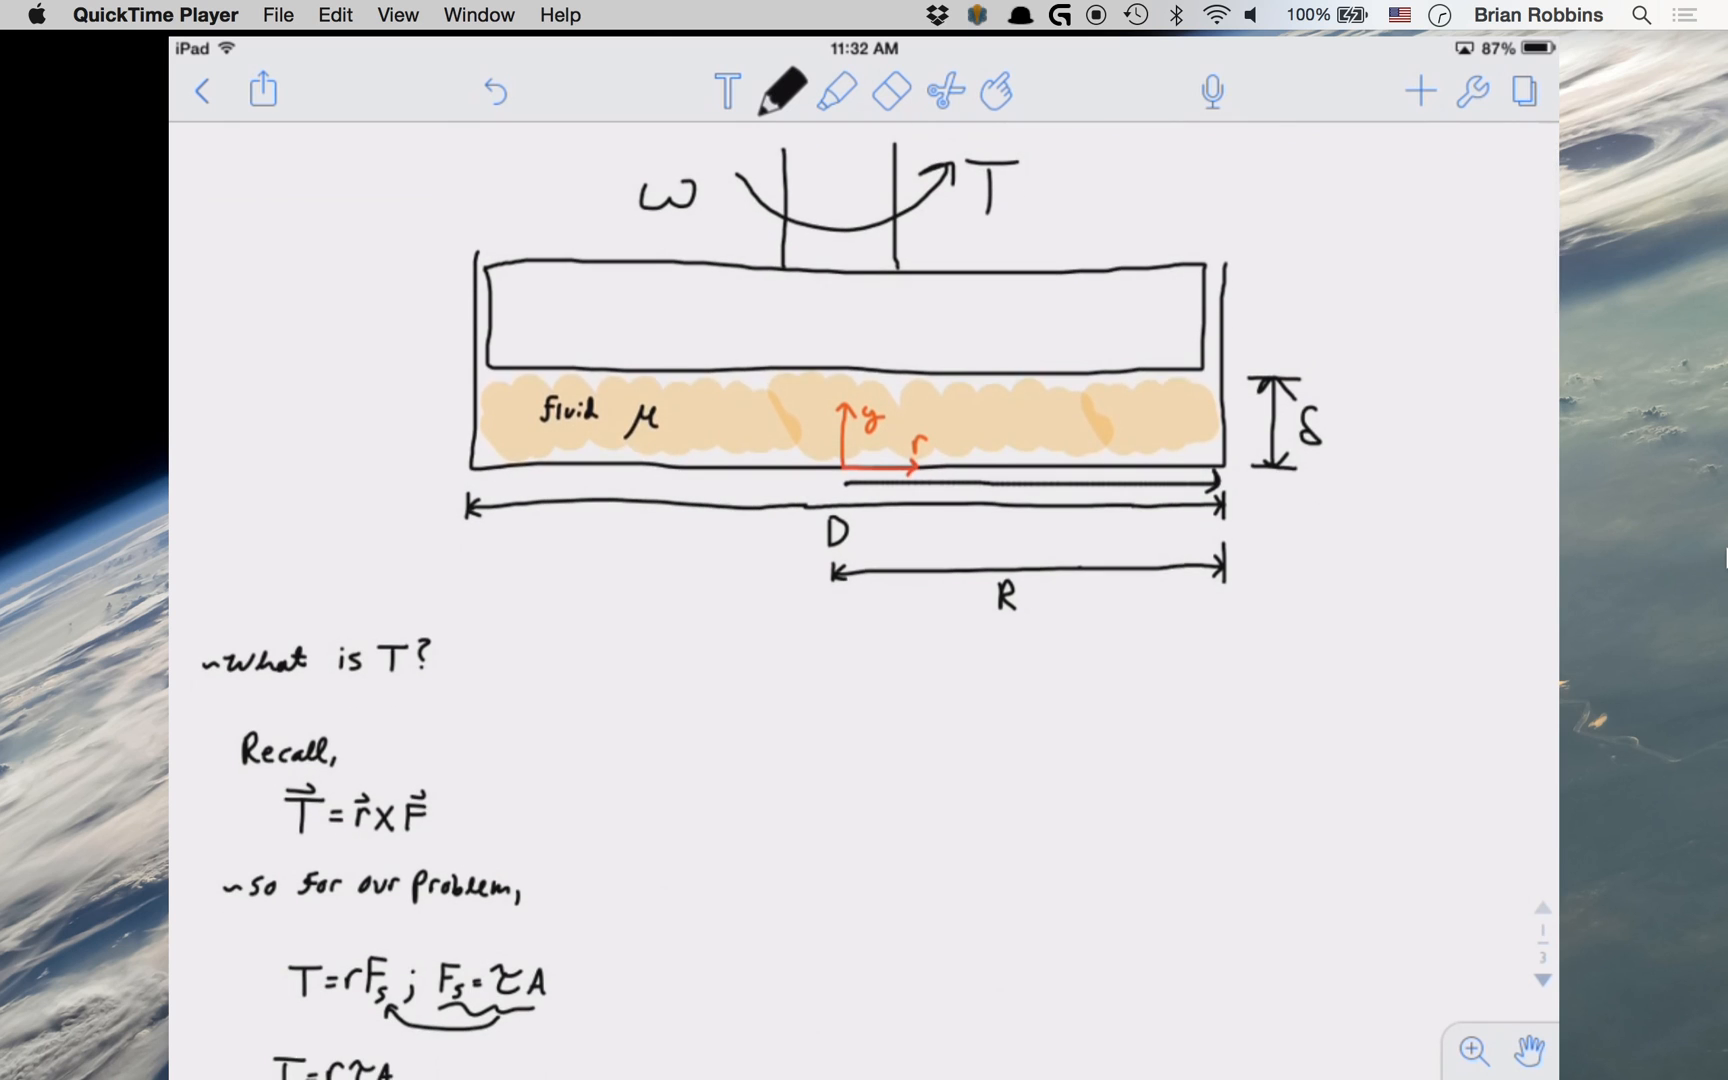
pyautogui.scroll(-3)
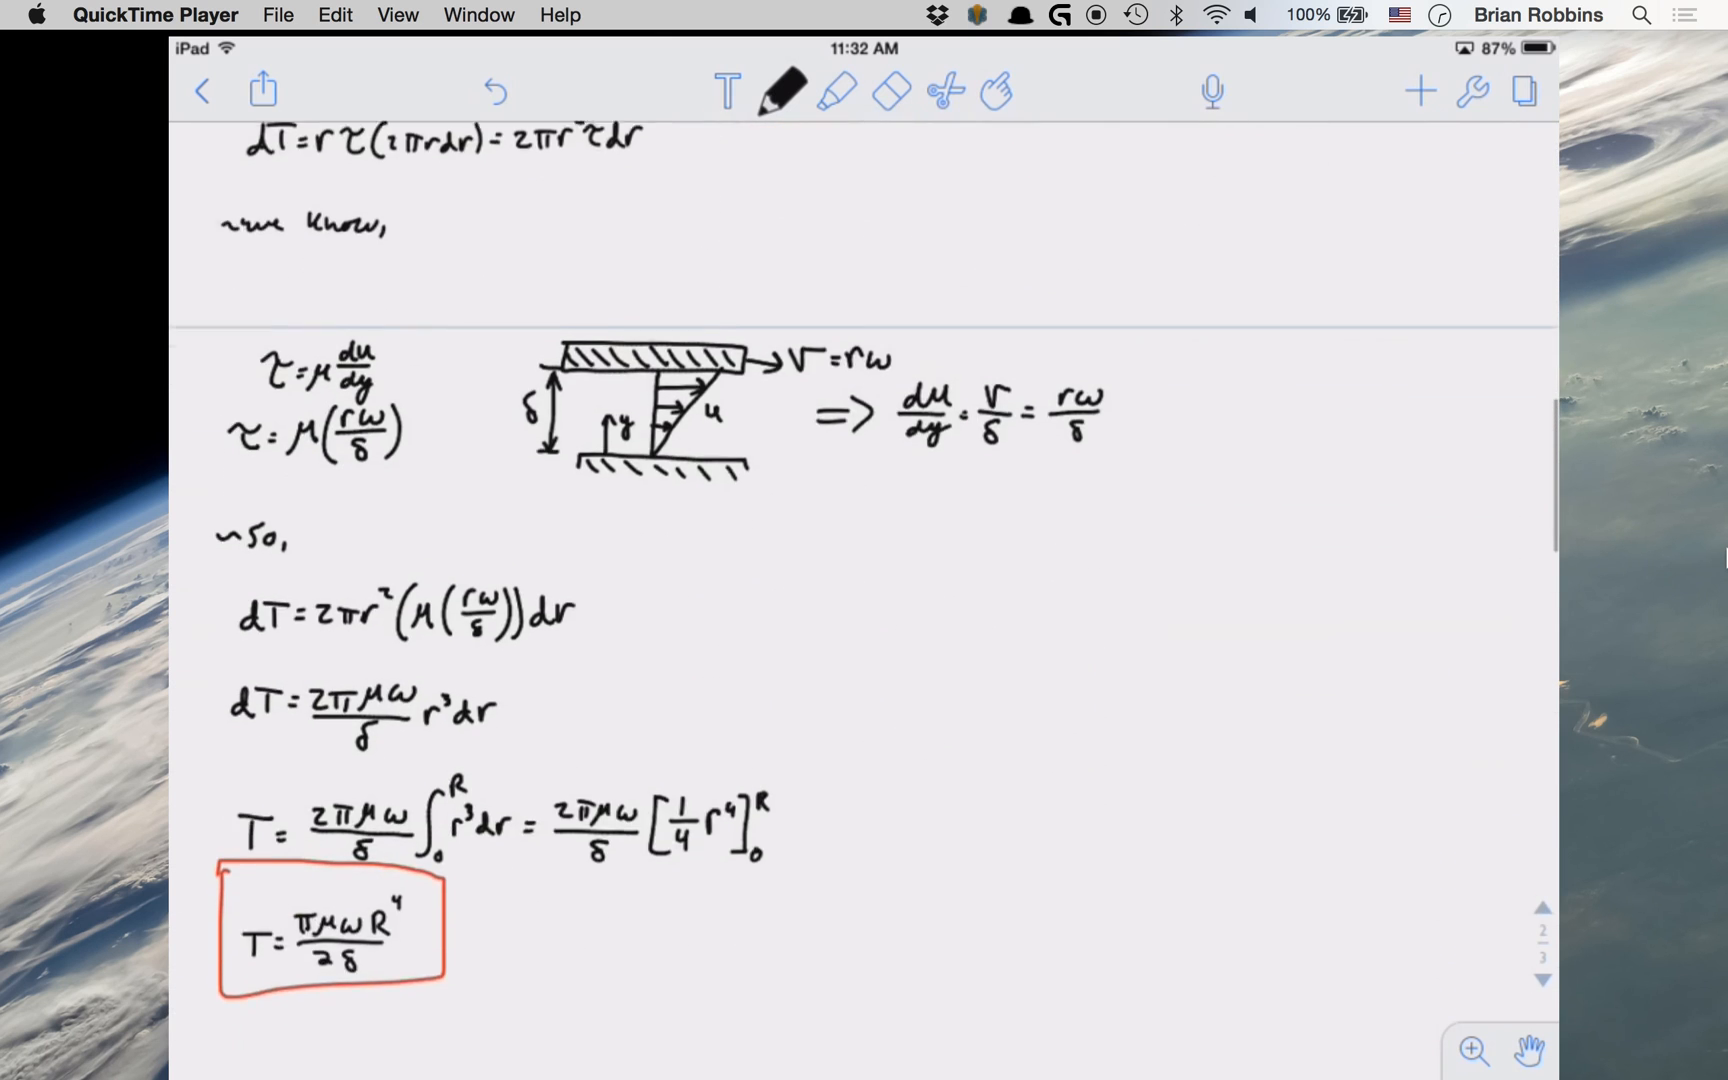